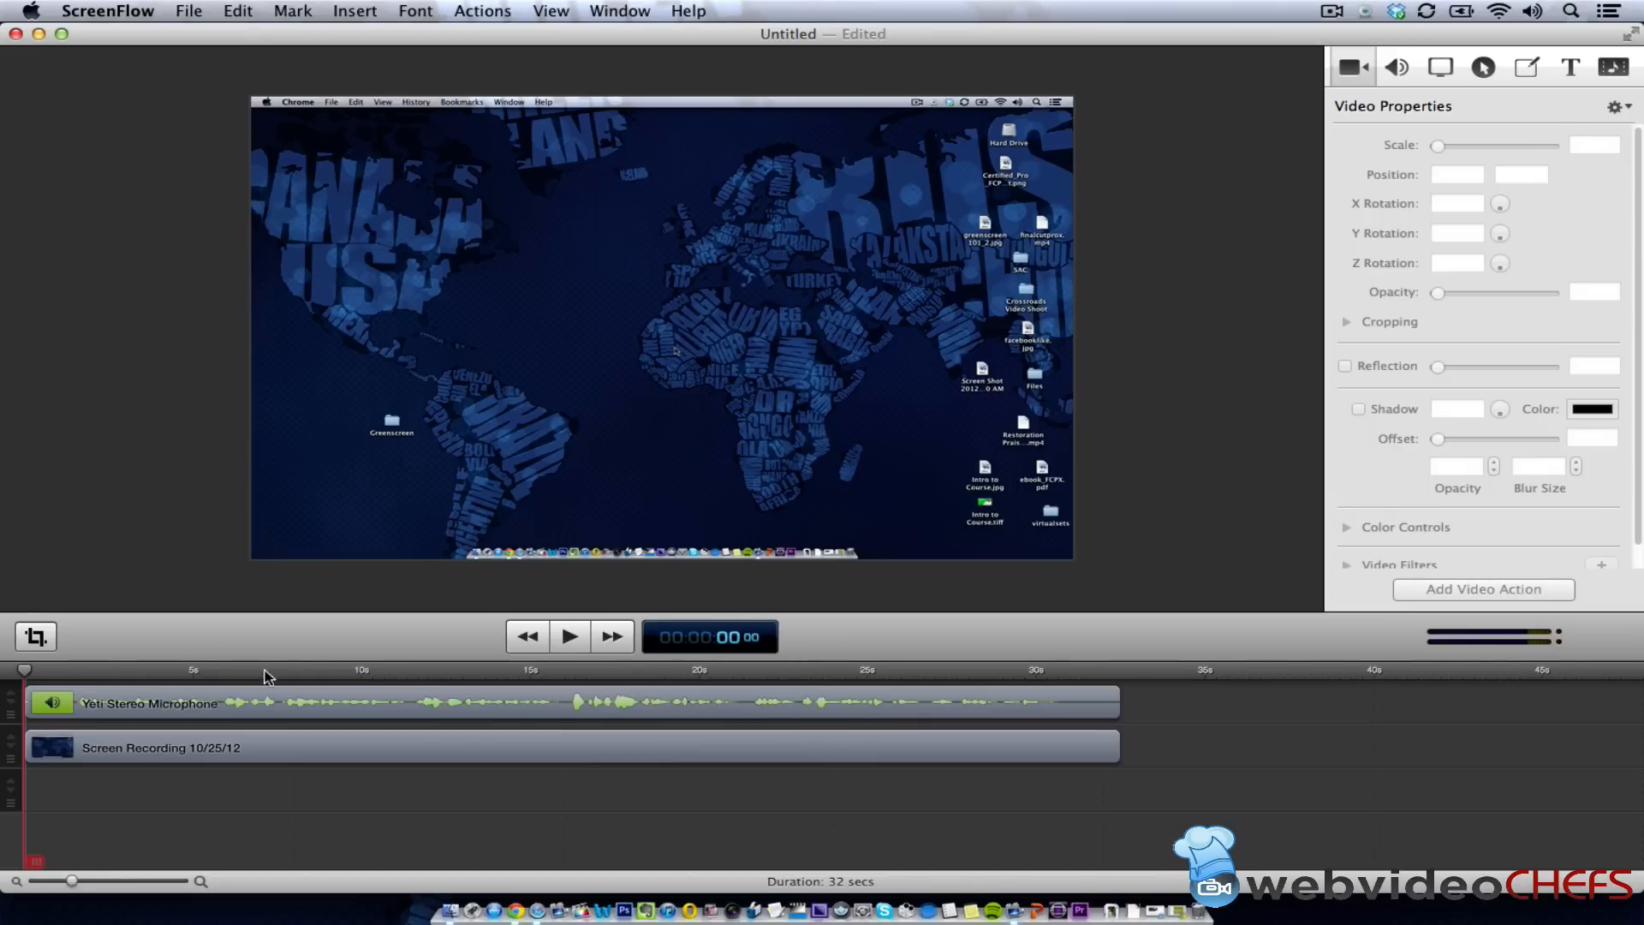
{"action": "mouse_move", "coordinate": [310, 58]}
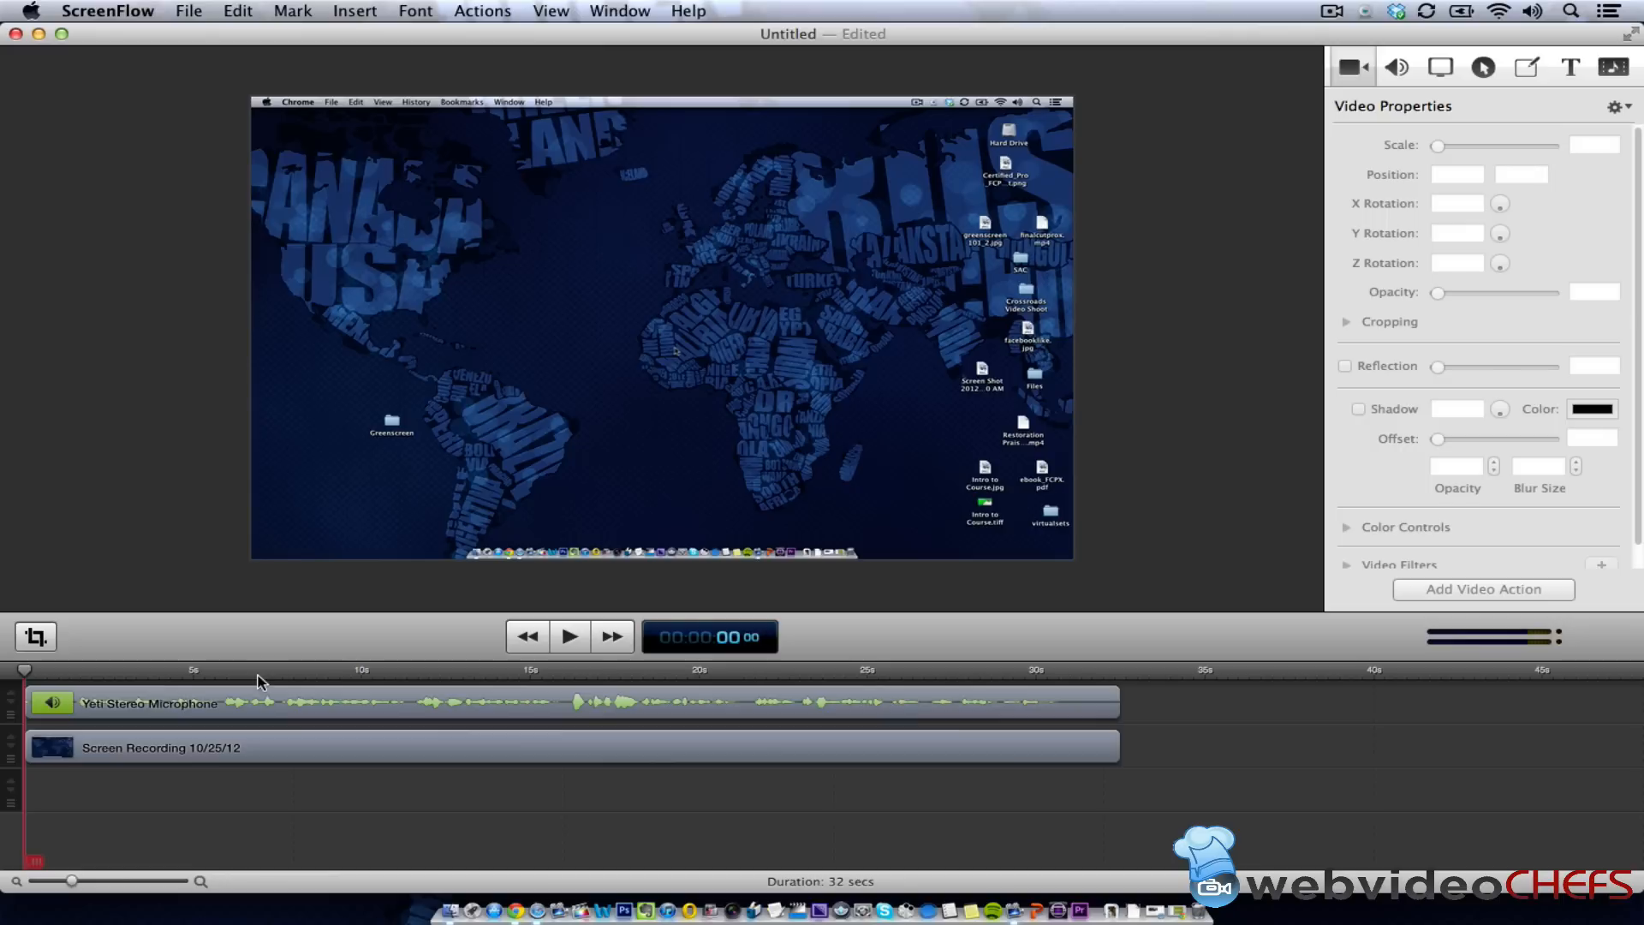
Cue the playhead to about two seconds in the existing 32-second project.
{"action": "left_click", "coordinate": [114, 670]}
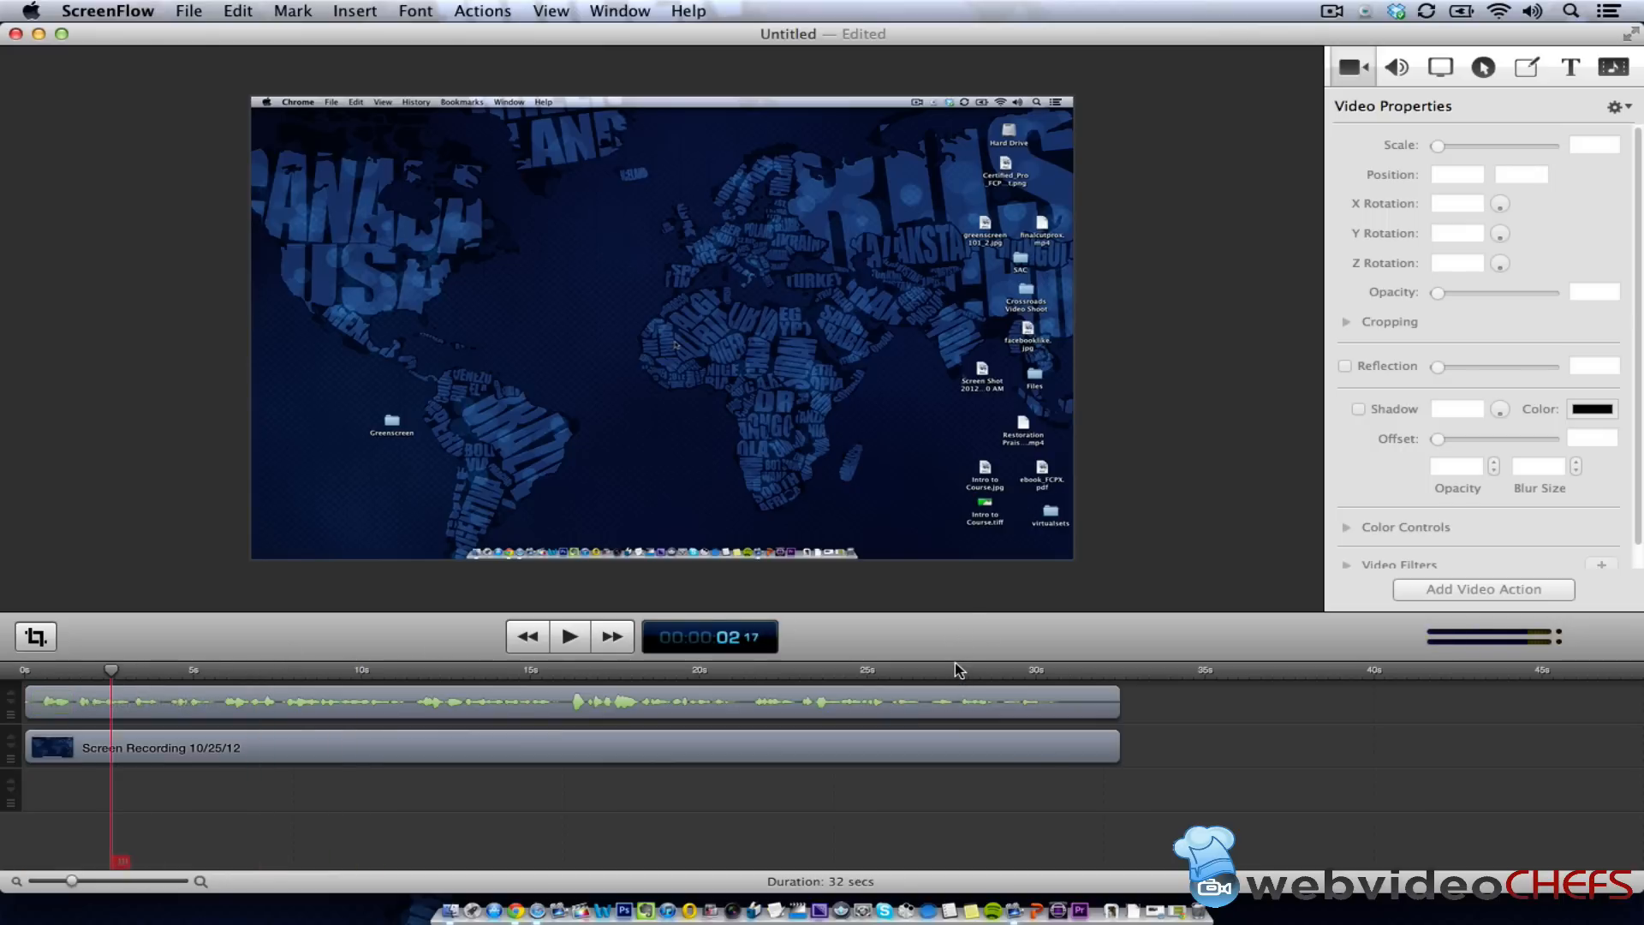
{"action": "mouse_move", "coordinate": [793, 484]}
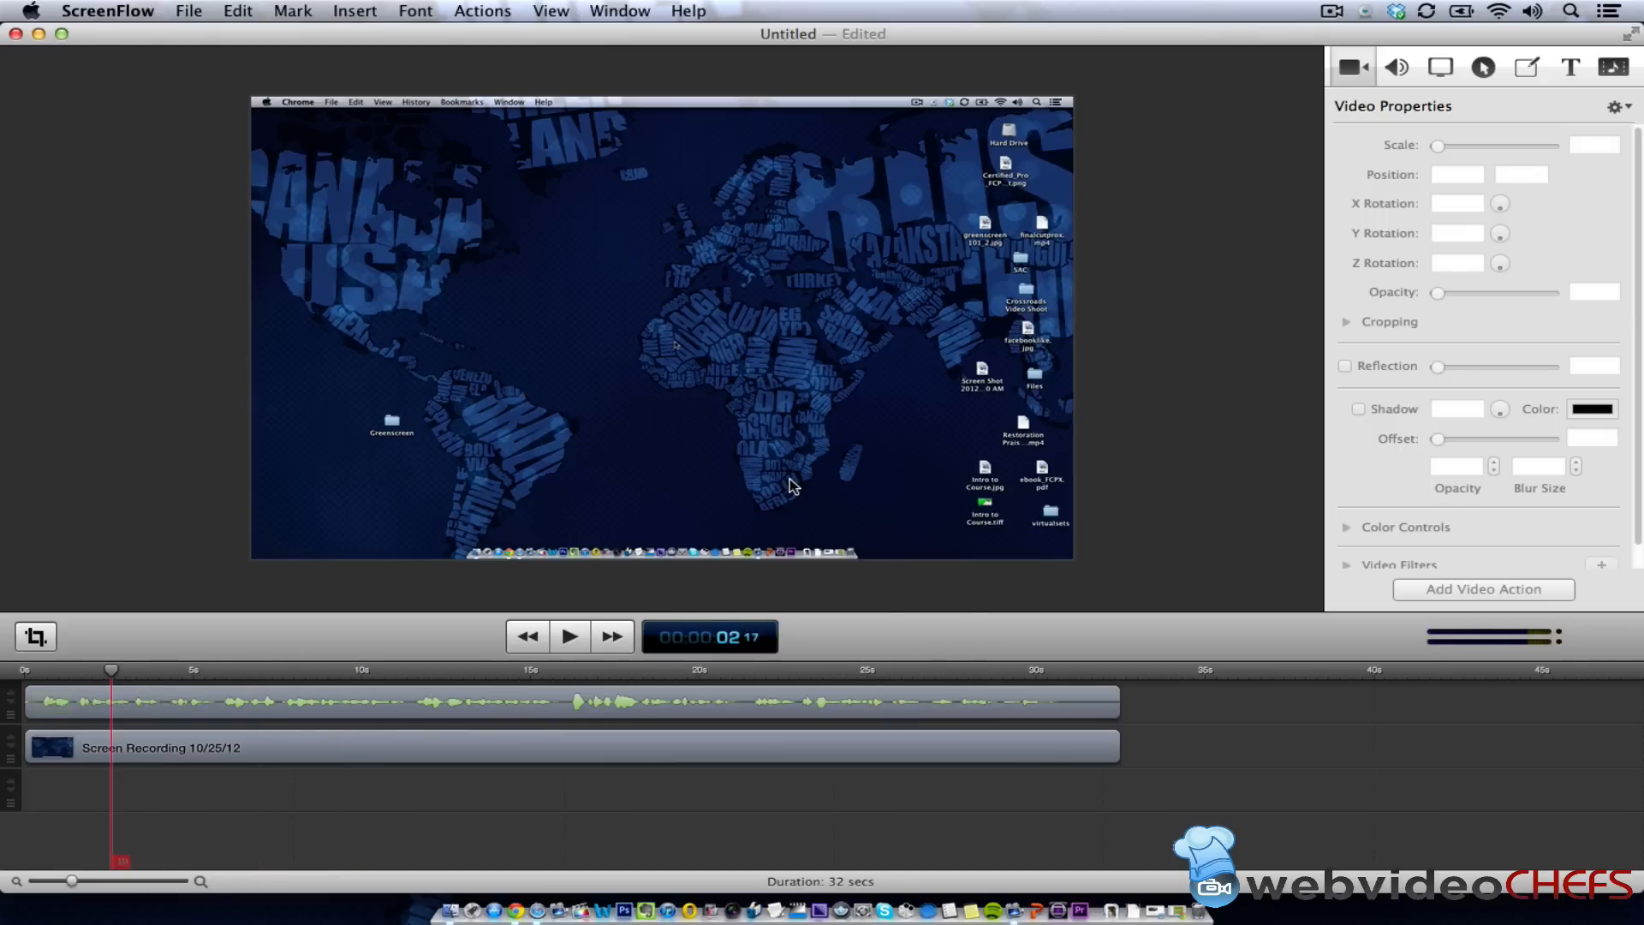
{"action": "mouse_move", "coordinate": [357, 156]}
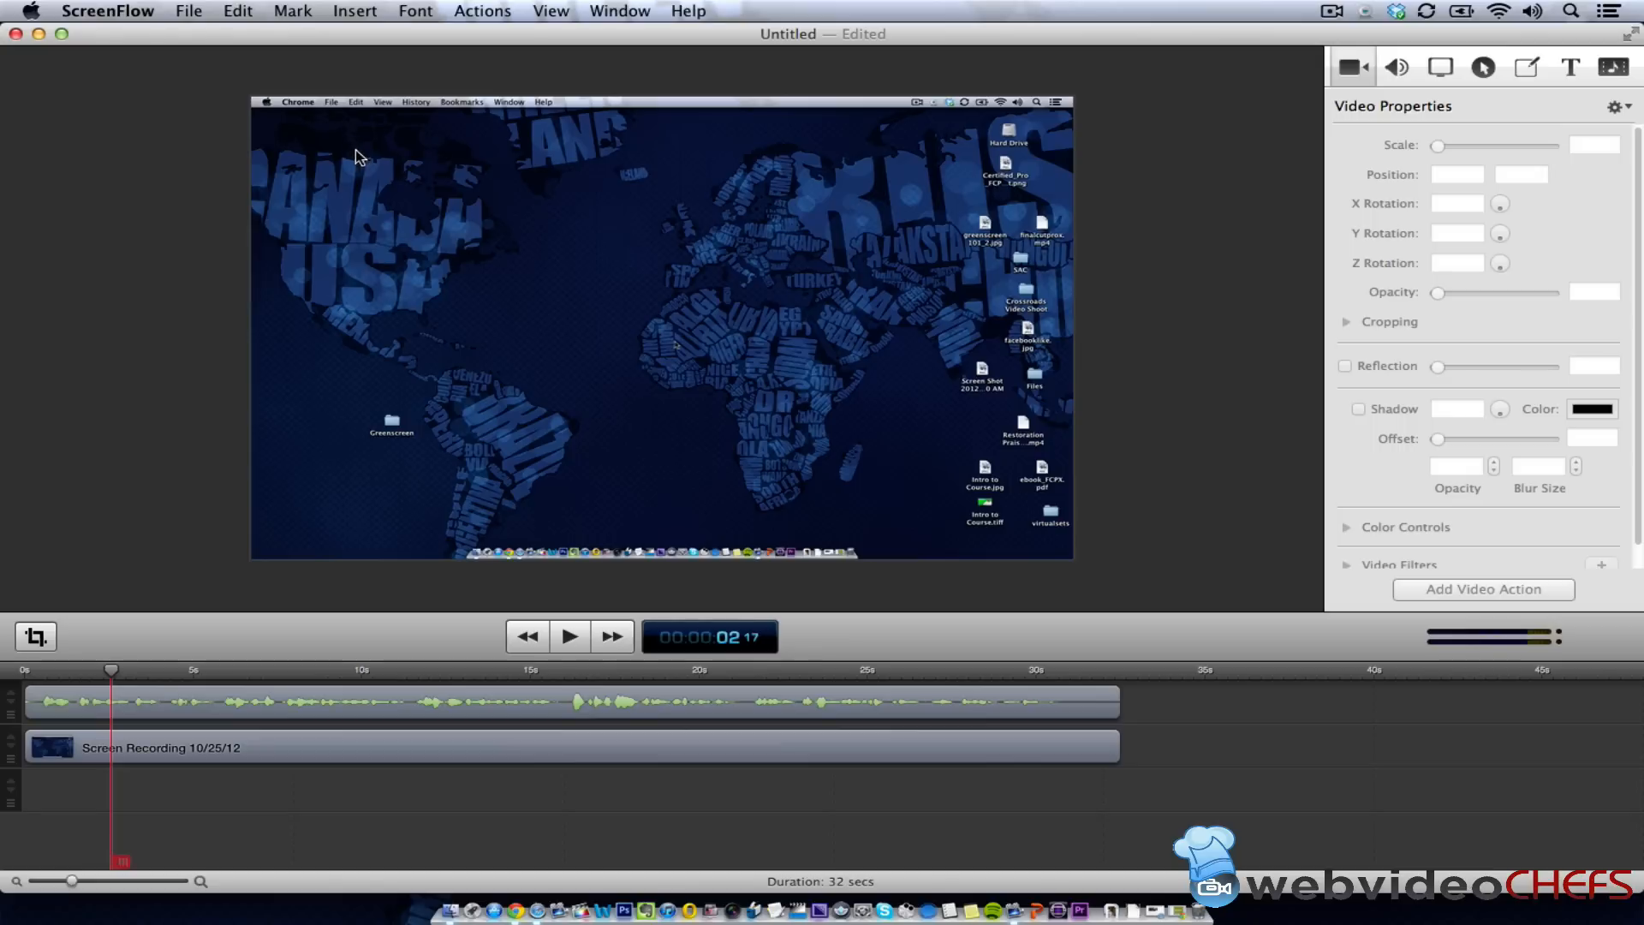
{"action": "mouse_move", "coordinate": [325, 805]}
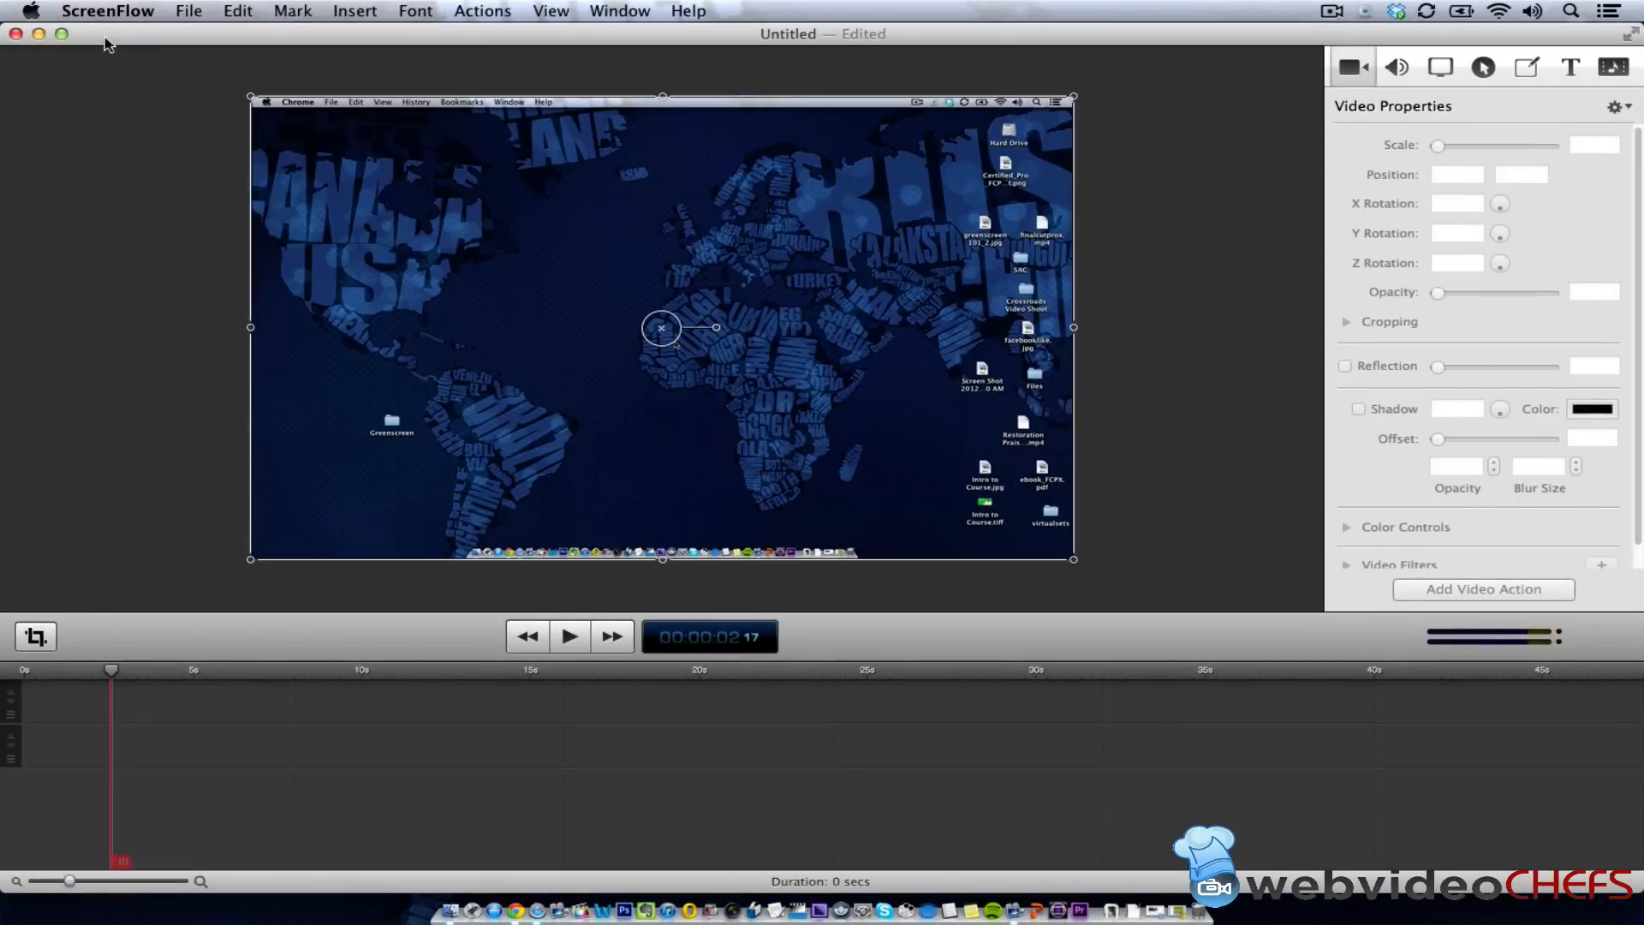
Create a new empty ScreenFlow document with the 1080p HD (1920×1080) preset.
{"action": "left_click", "coordinate": [188, 11]}
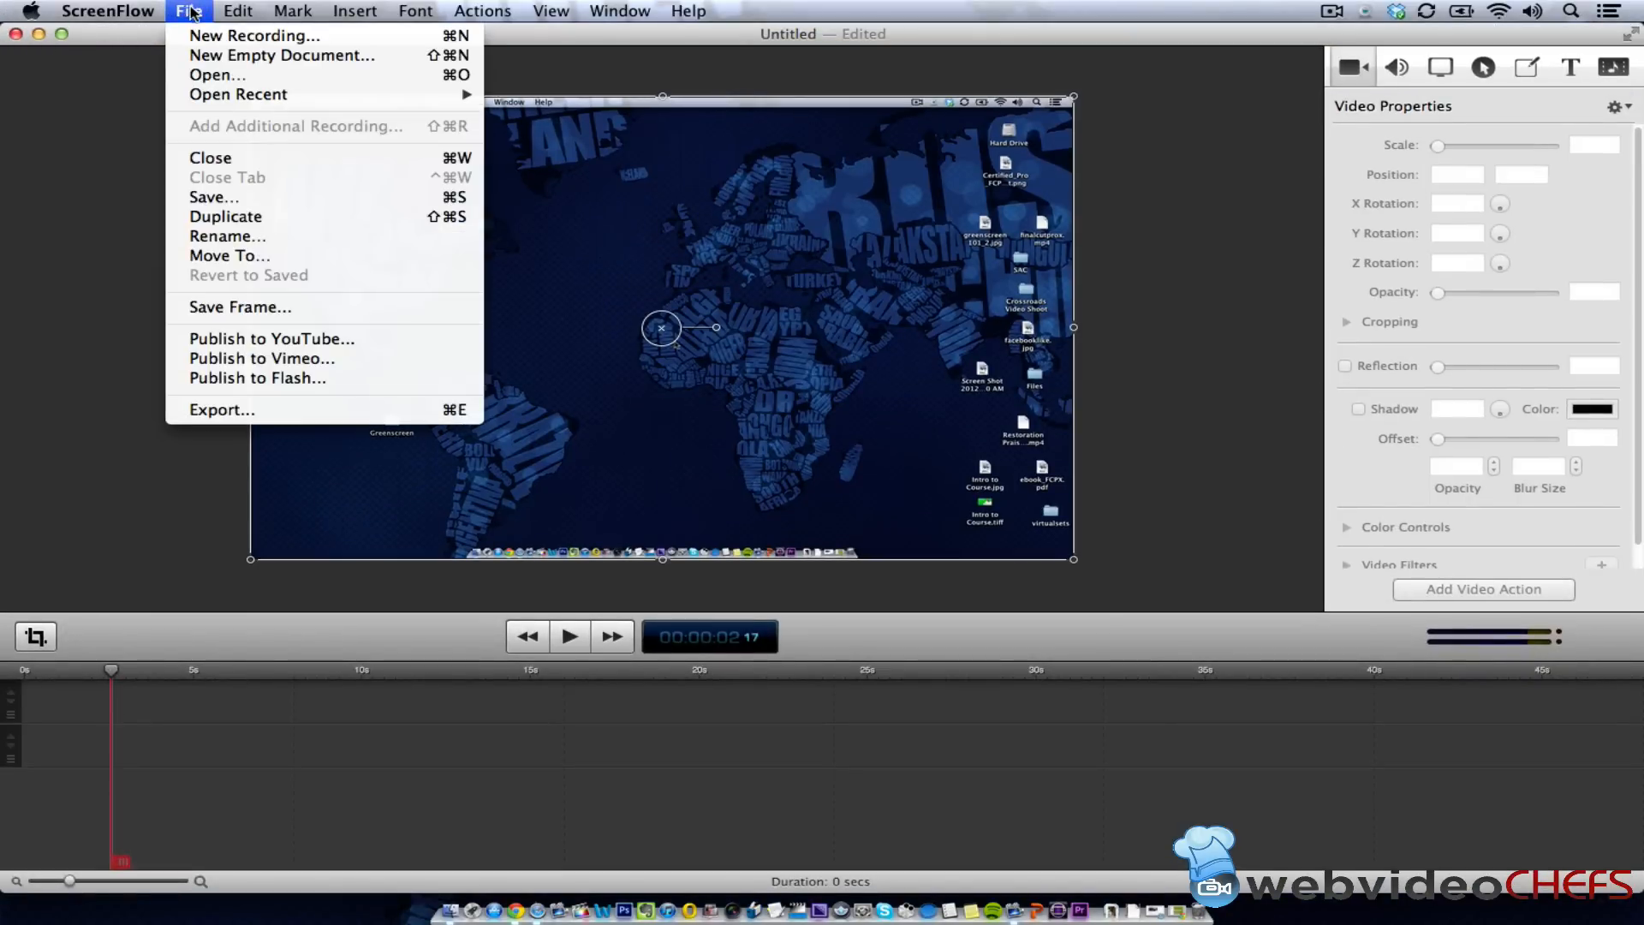
{"action": "left_click", "coordinate": [281, 55]}
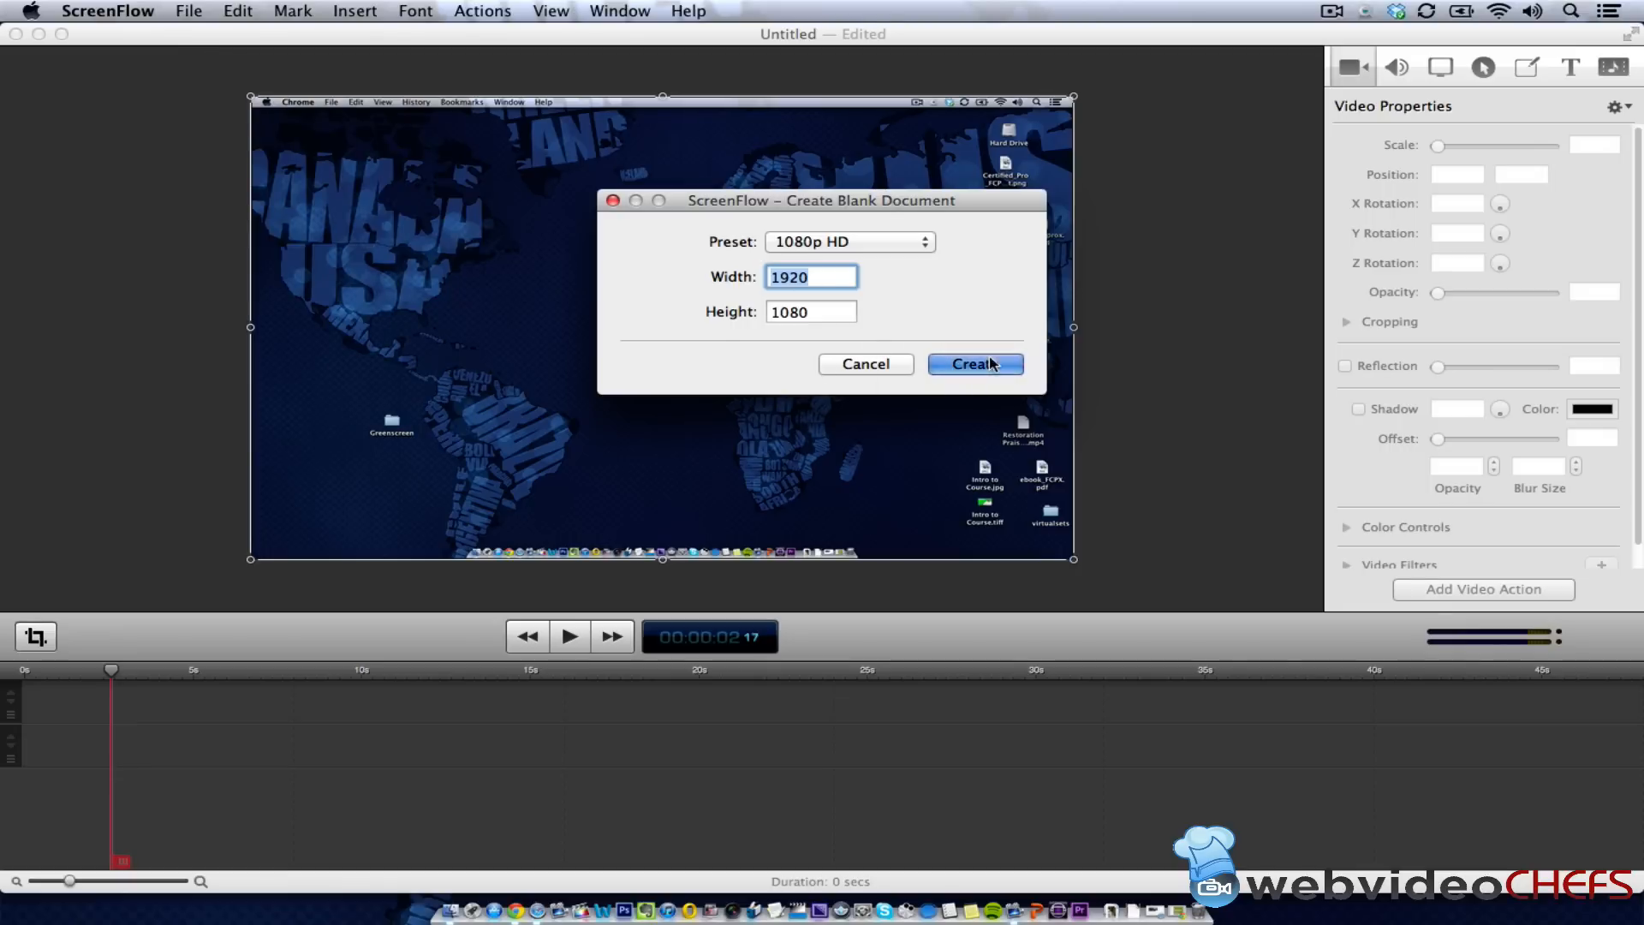
{"action": "left_click", "coordinate": [975, 363]}
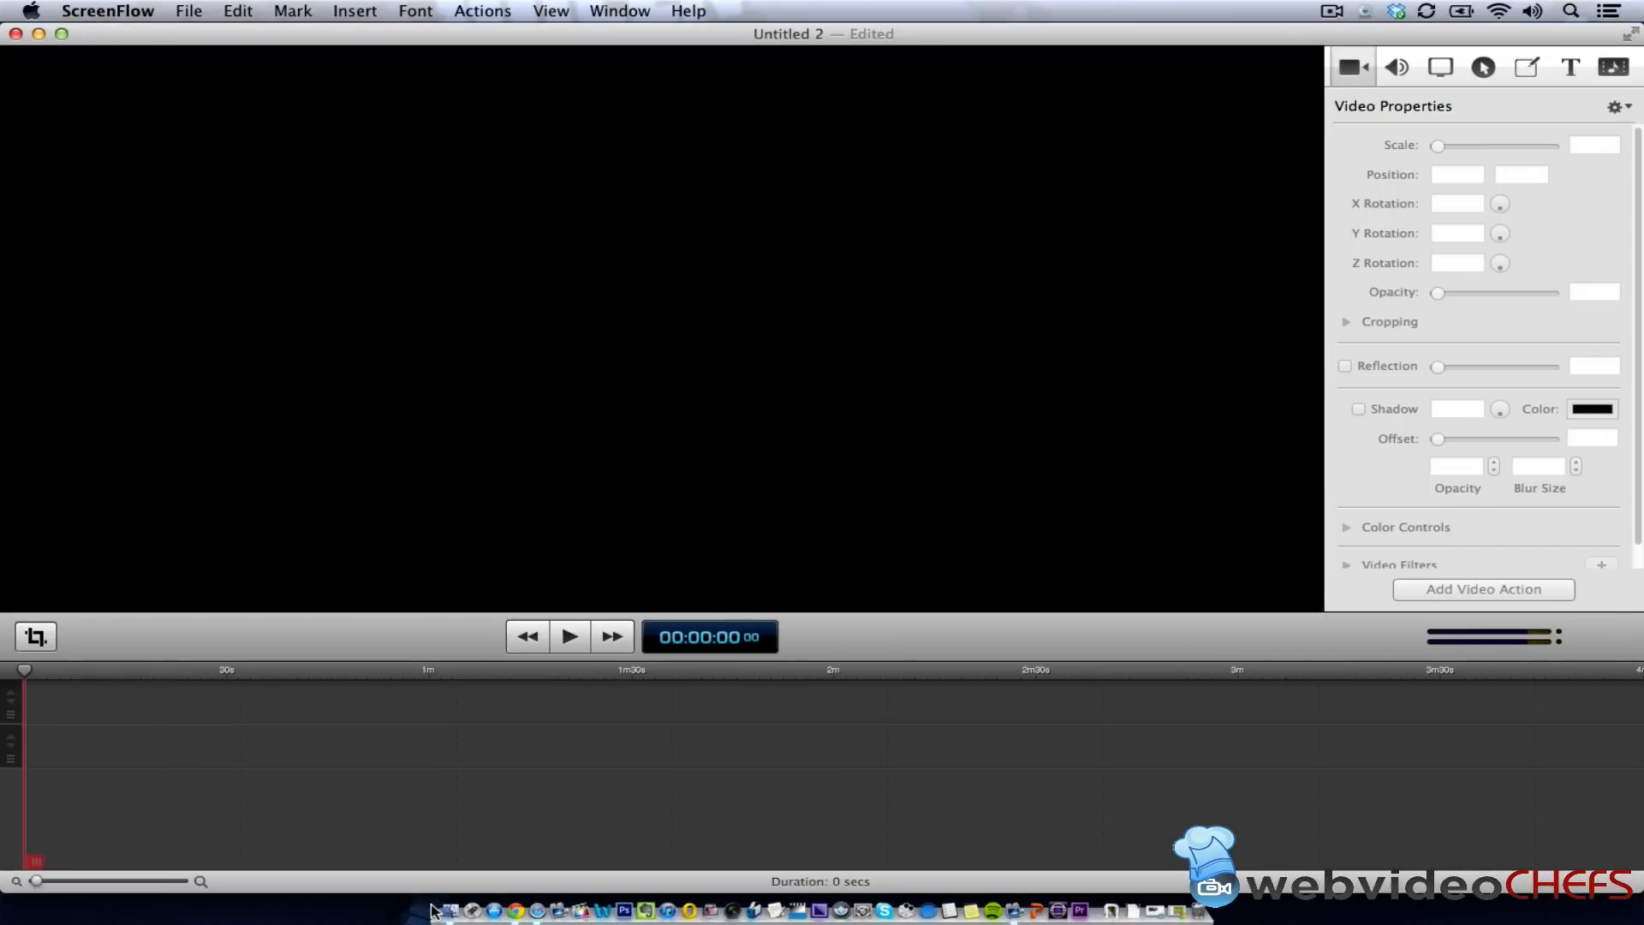
Bring fabcampmeeting_pr.mov from the Desktop's Greenscreen folder onto the timeline.
{"action": "left_click", "coordinate": [445, 908]}
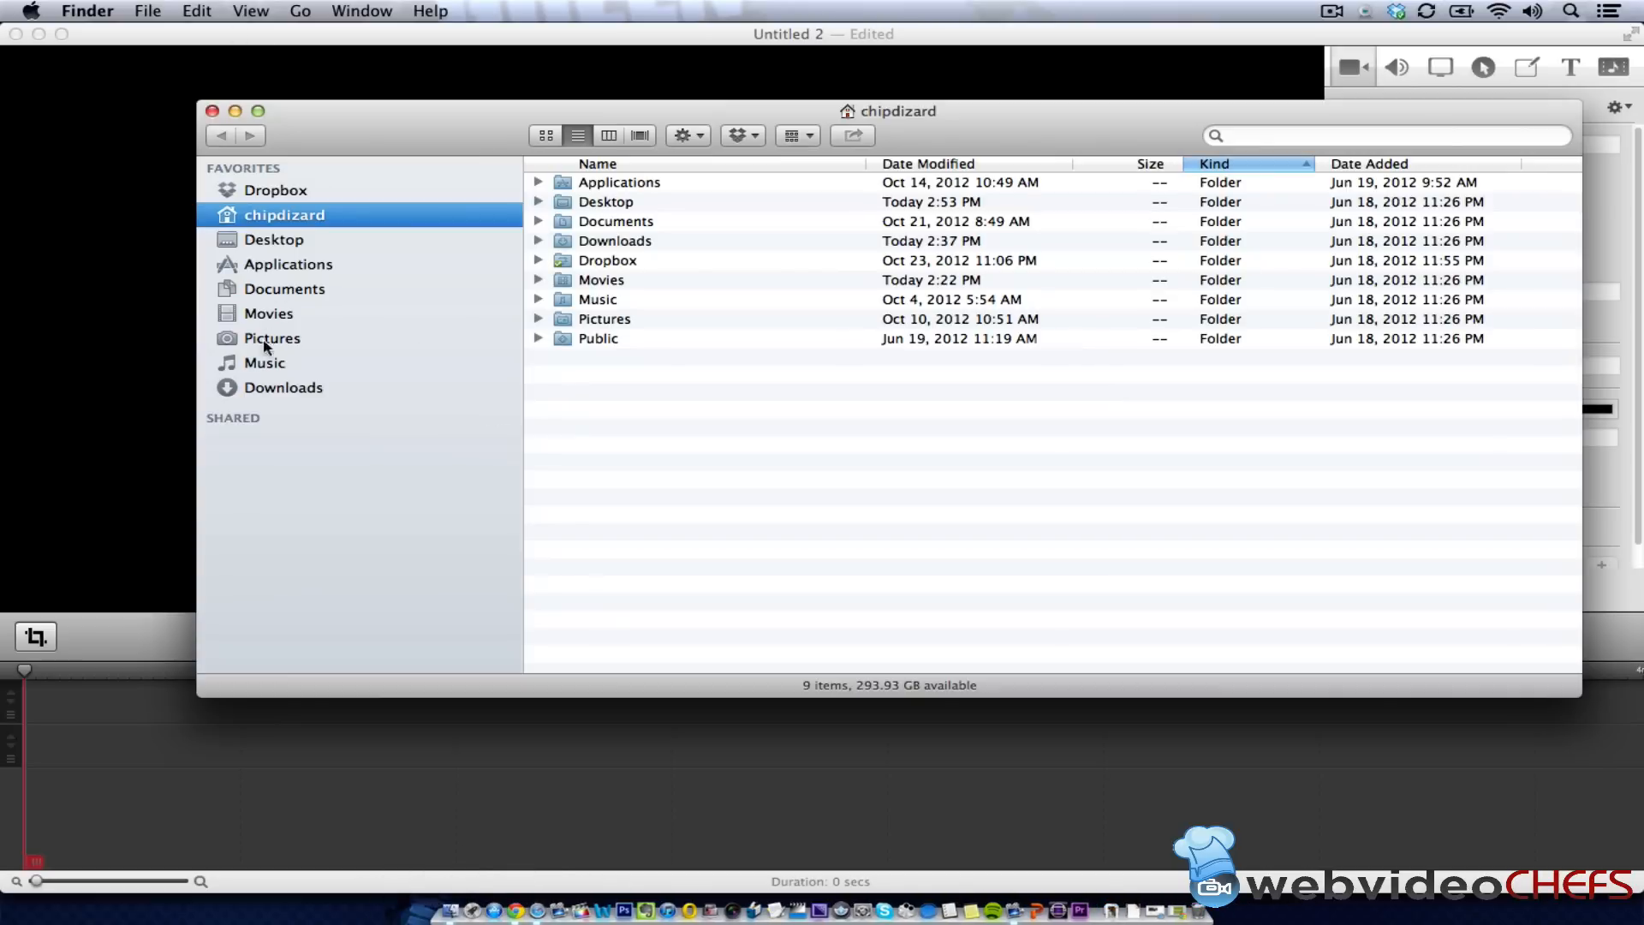
{"action": "left_click", "coordinate": [274, 239]}
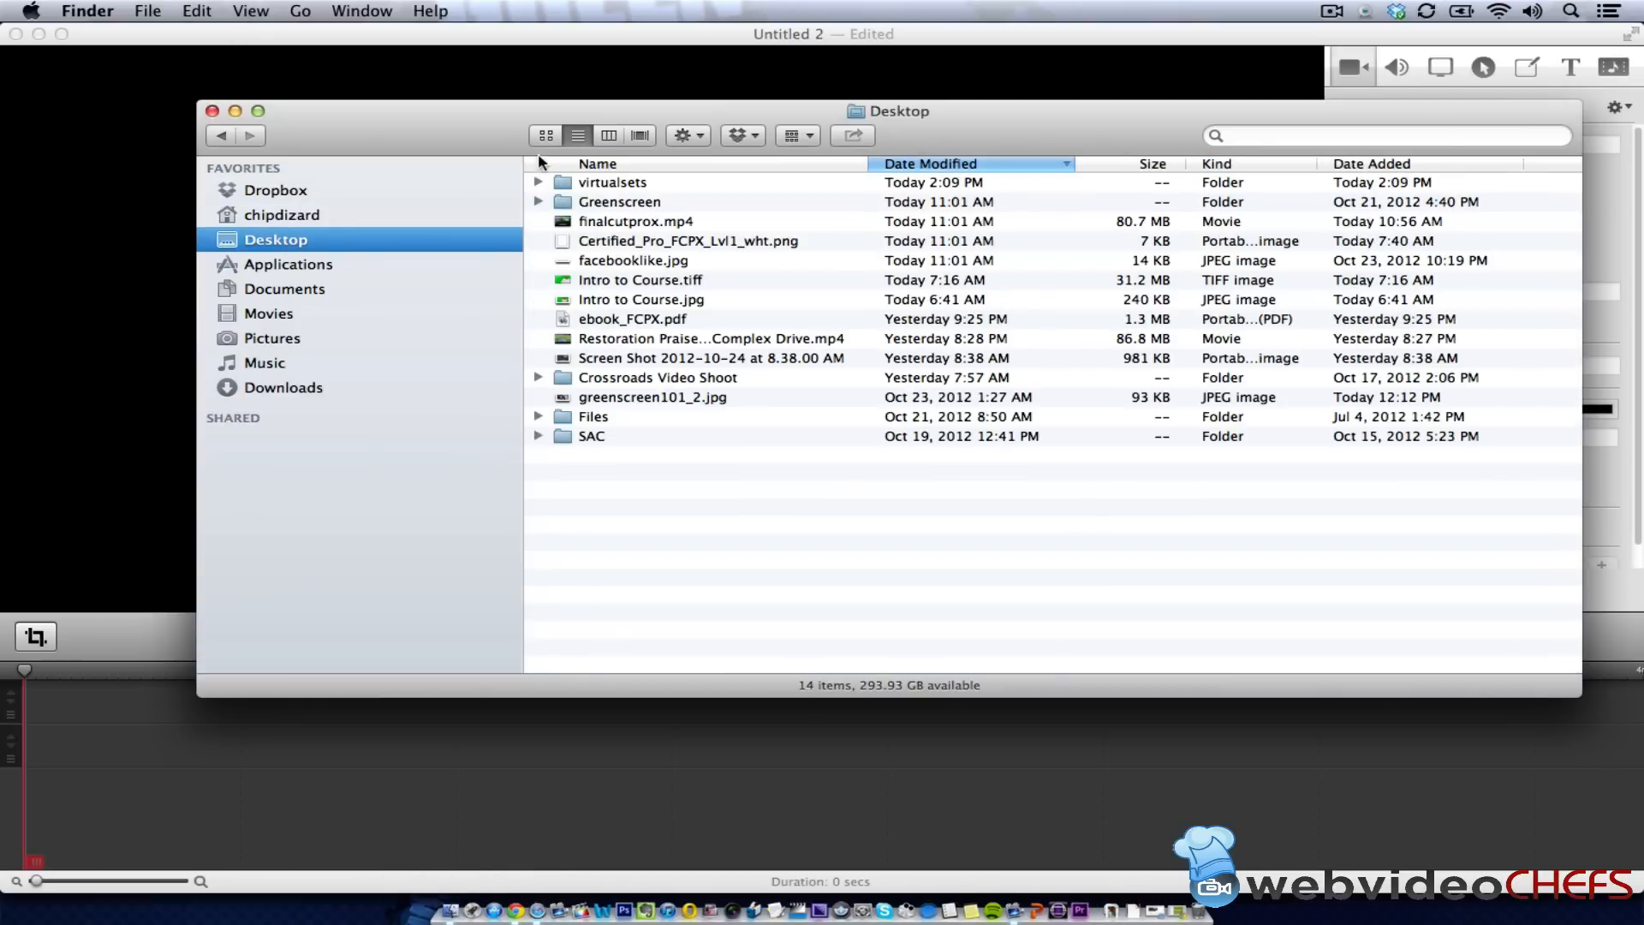
{"action": "double_click", "coordinate": [618, 202]}
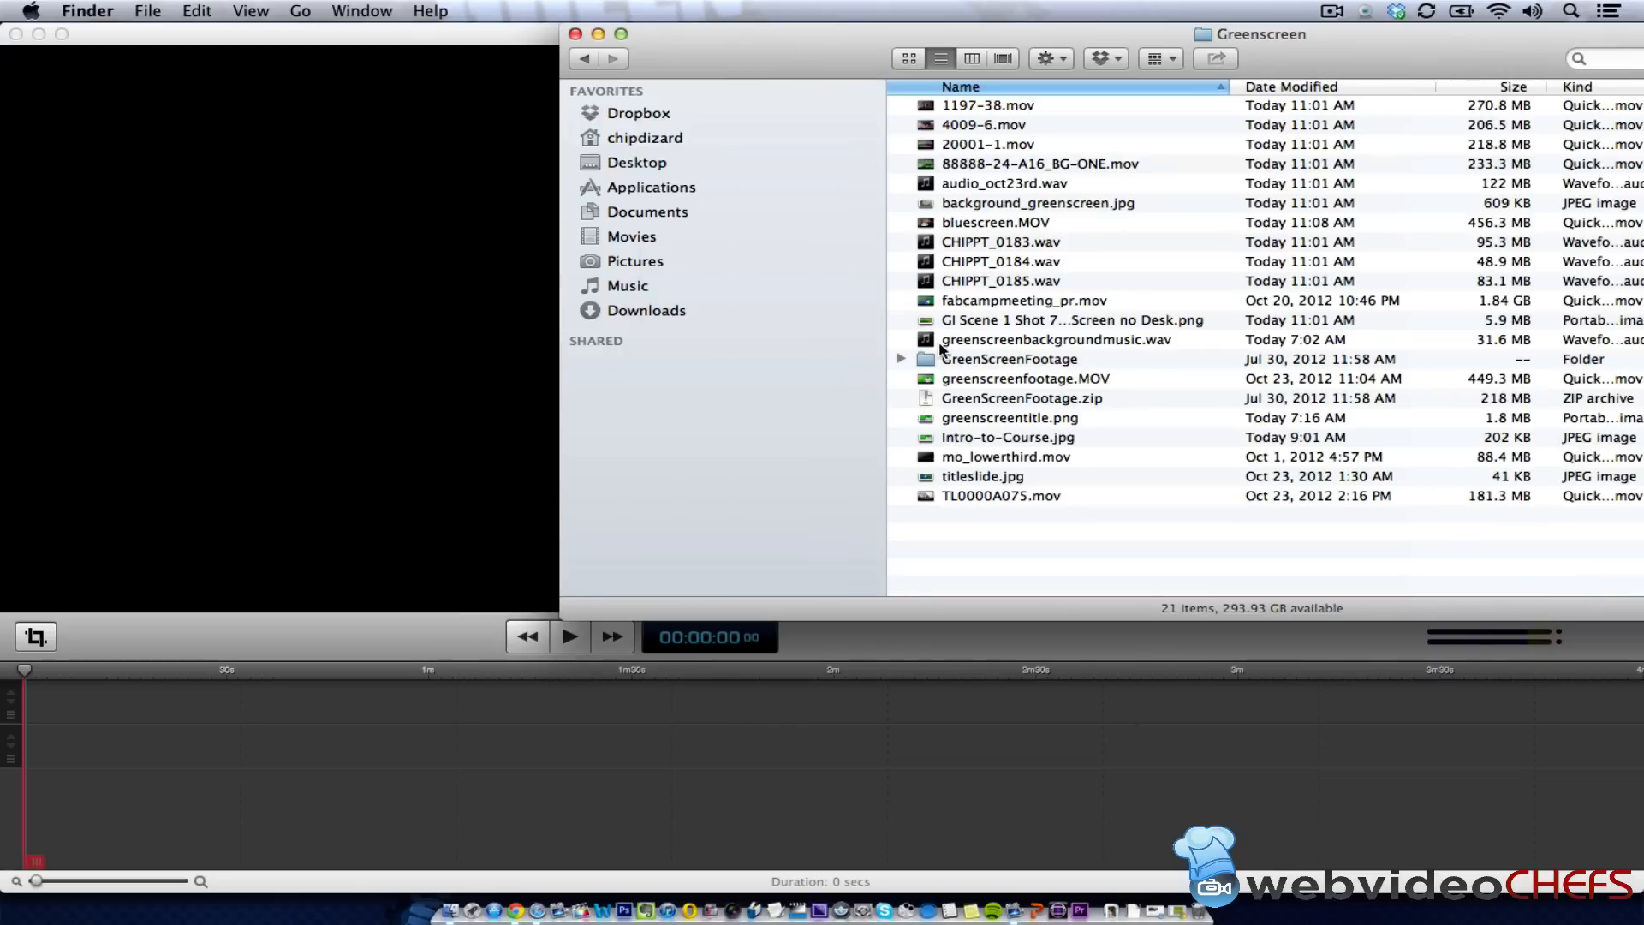
{"action": "left_click", "coordinate": [1024, 299]}
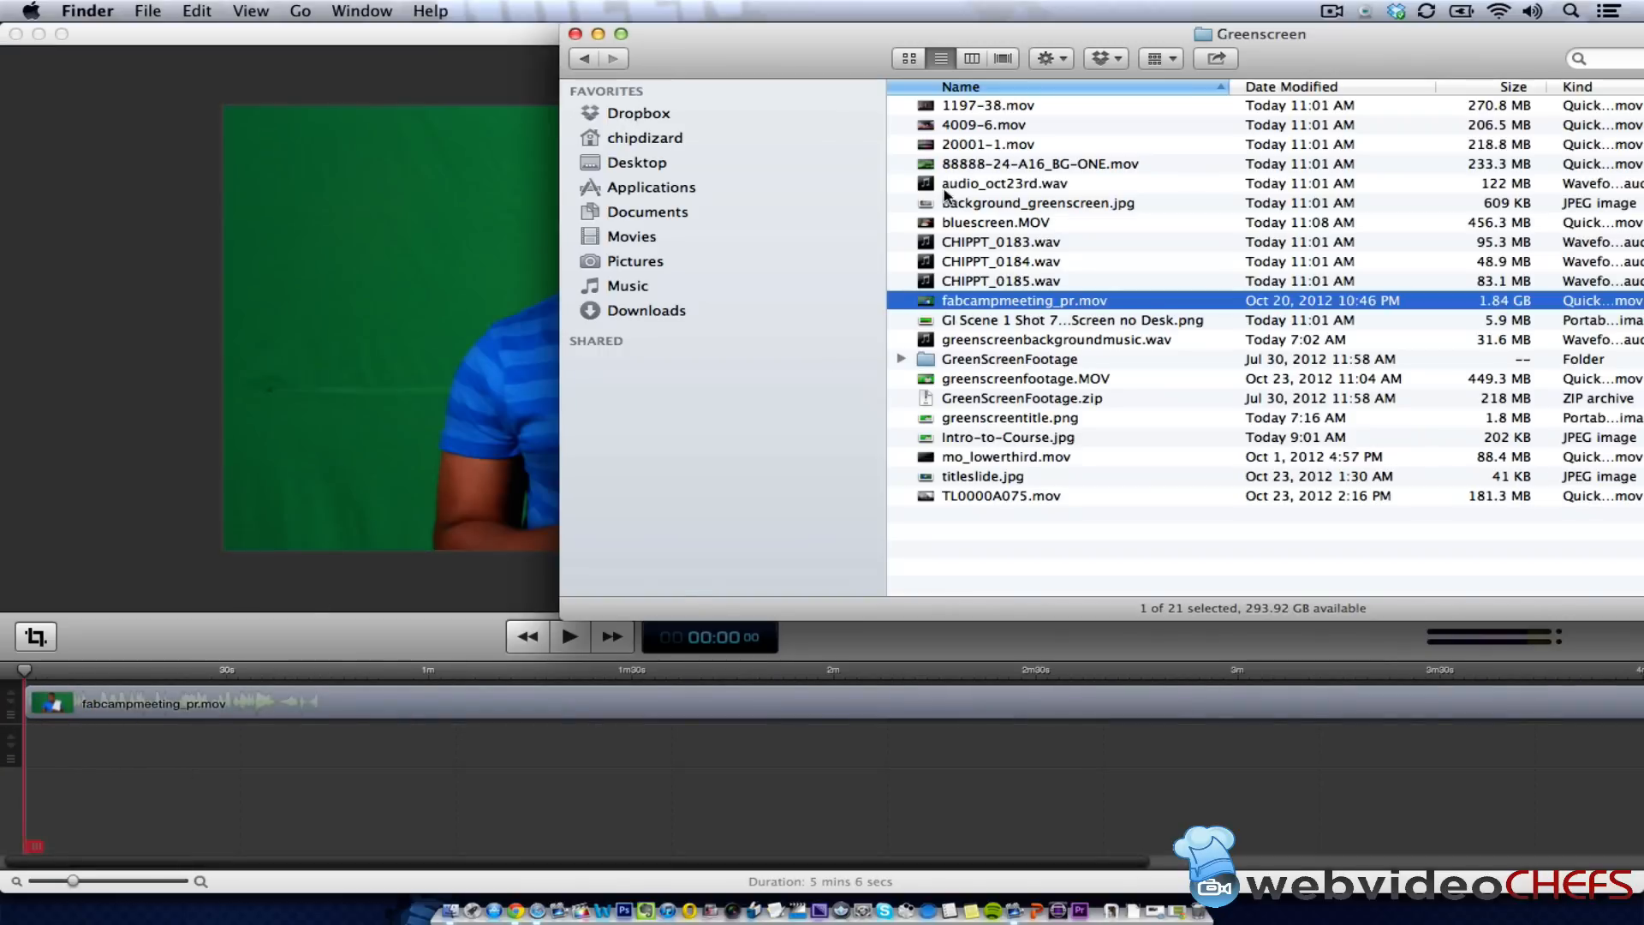
Add 1197-38.mov and 20001-1.mov to a second track, previewing 4009-6.mov and 20001-1.mov first.
{"action": "left_click", "coordinate": [988, 105]}
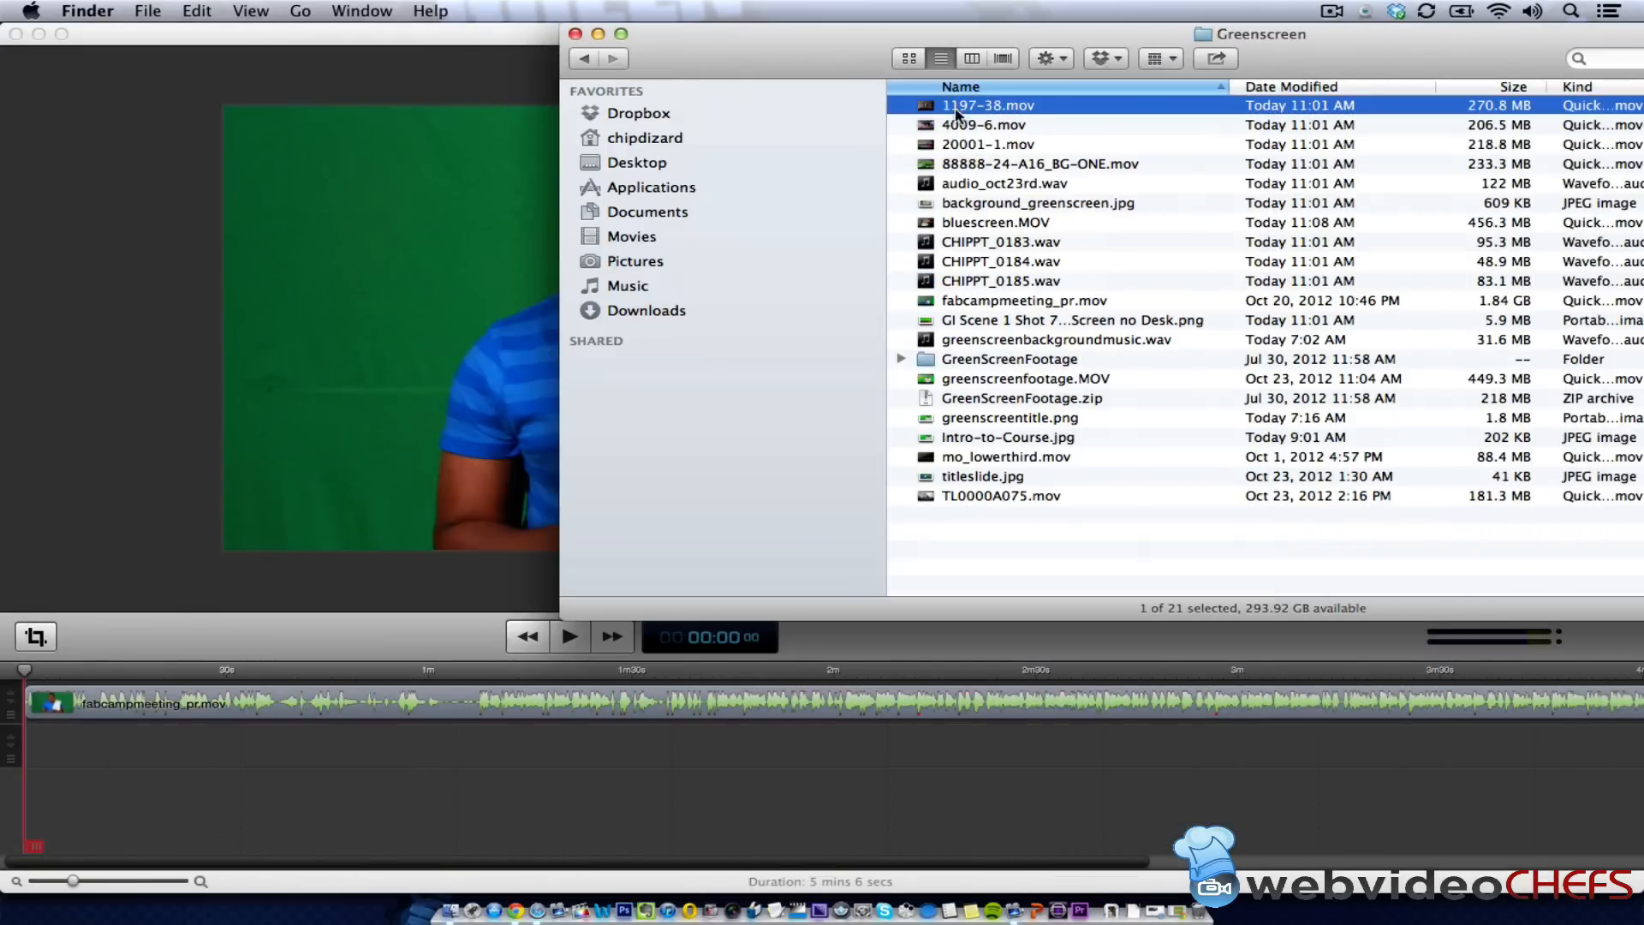
{"action": "left_click_drag", "start_coordinate": [987, 104], "coordinate": [53, 745]}
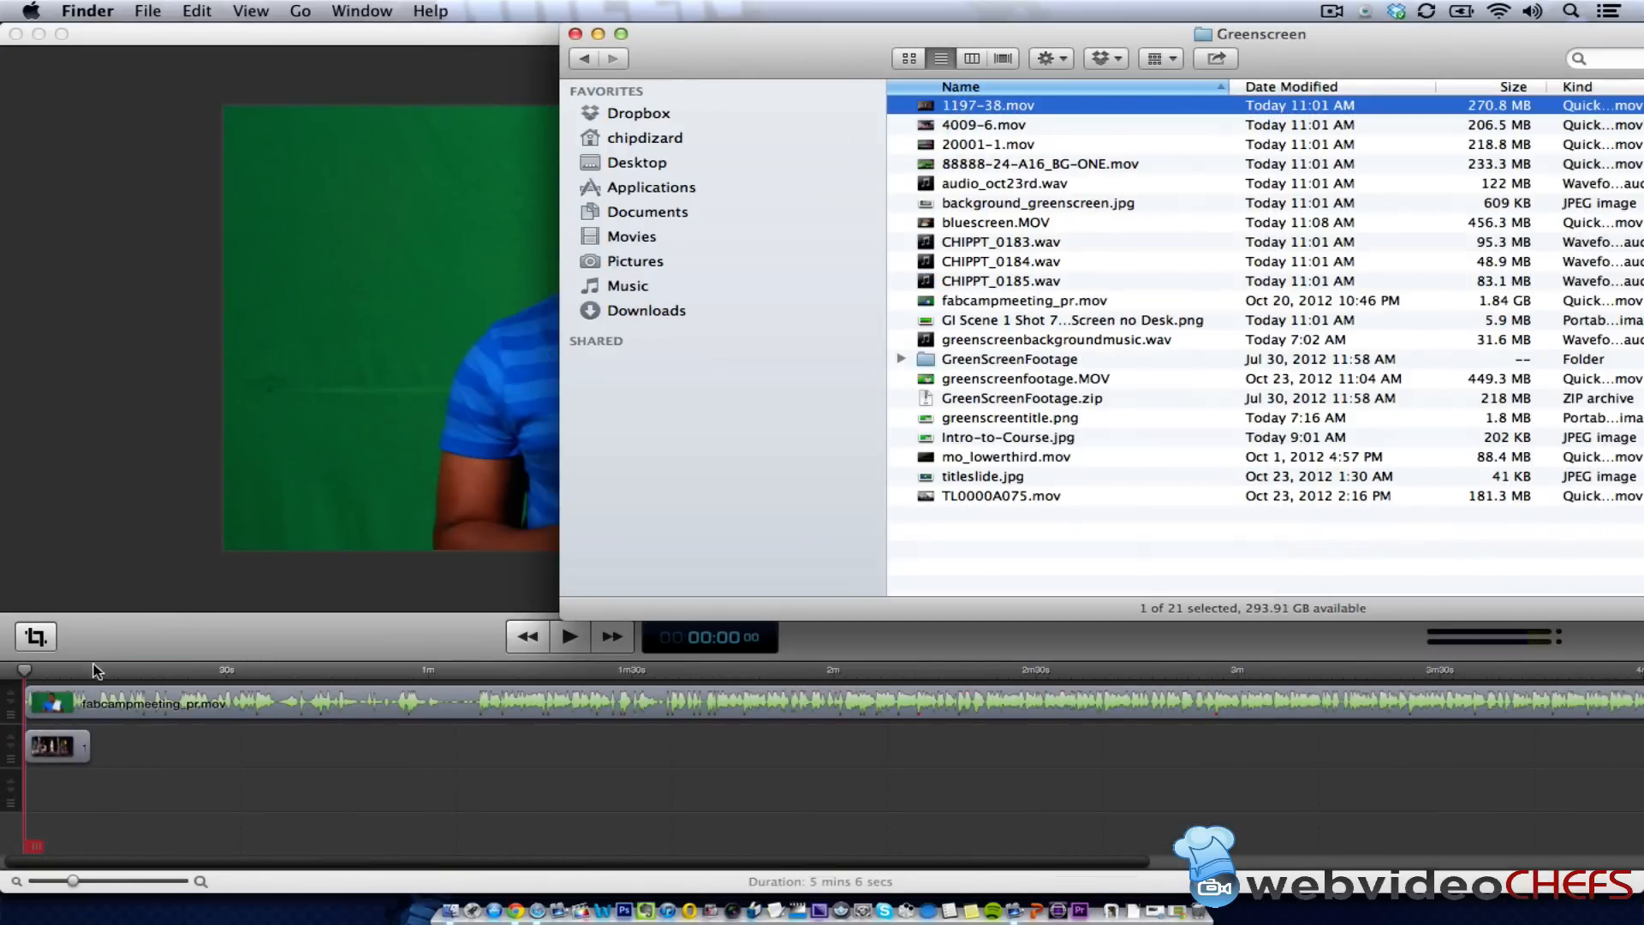
{"action": "left_click", "coordinate": [986, 123]}
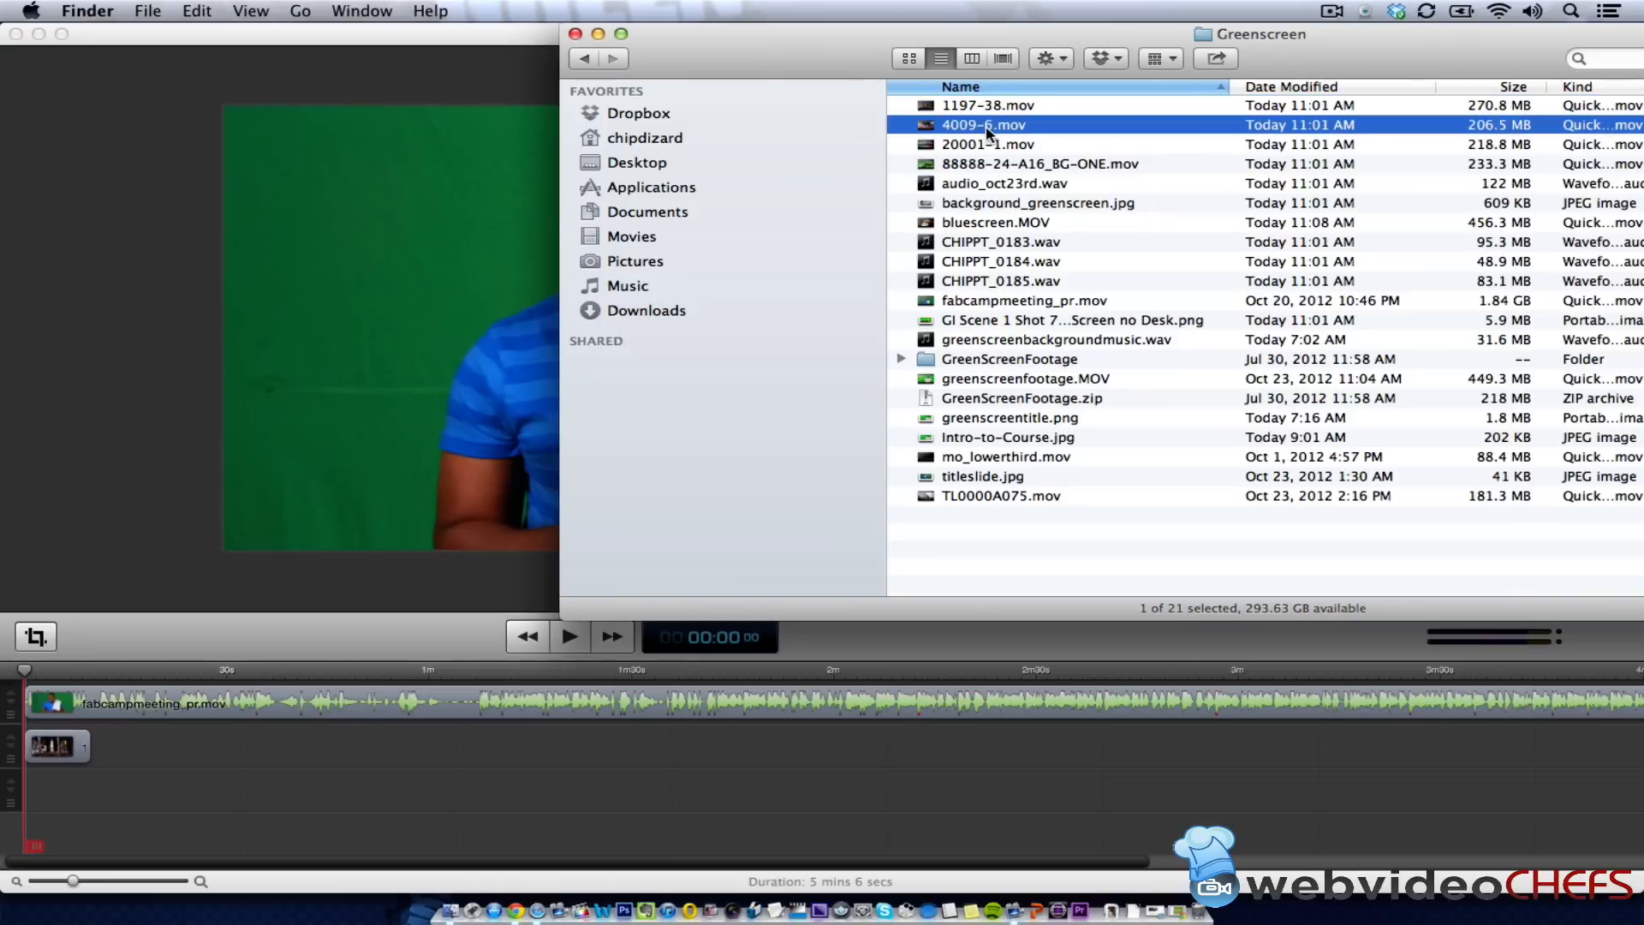
{"action": "key", "text": "space"}
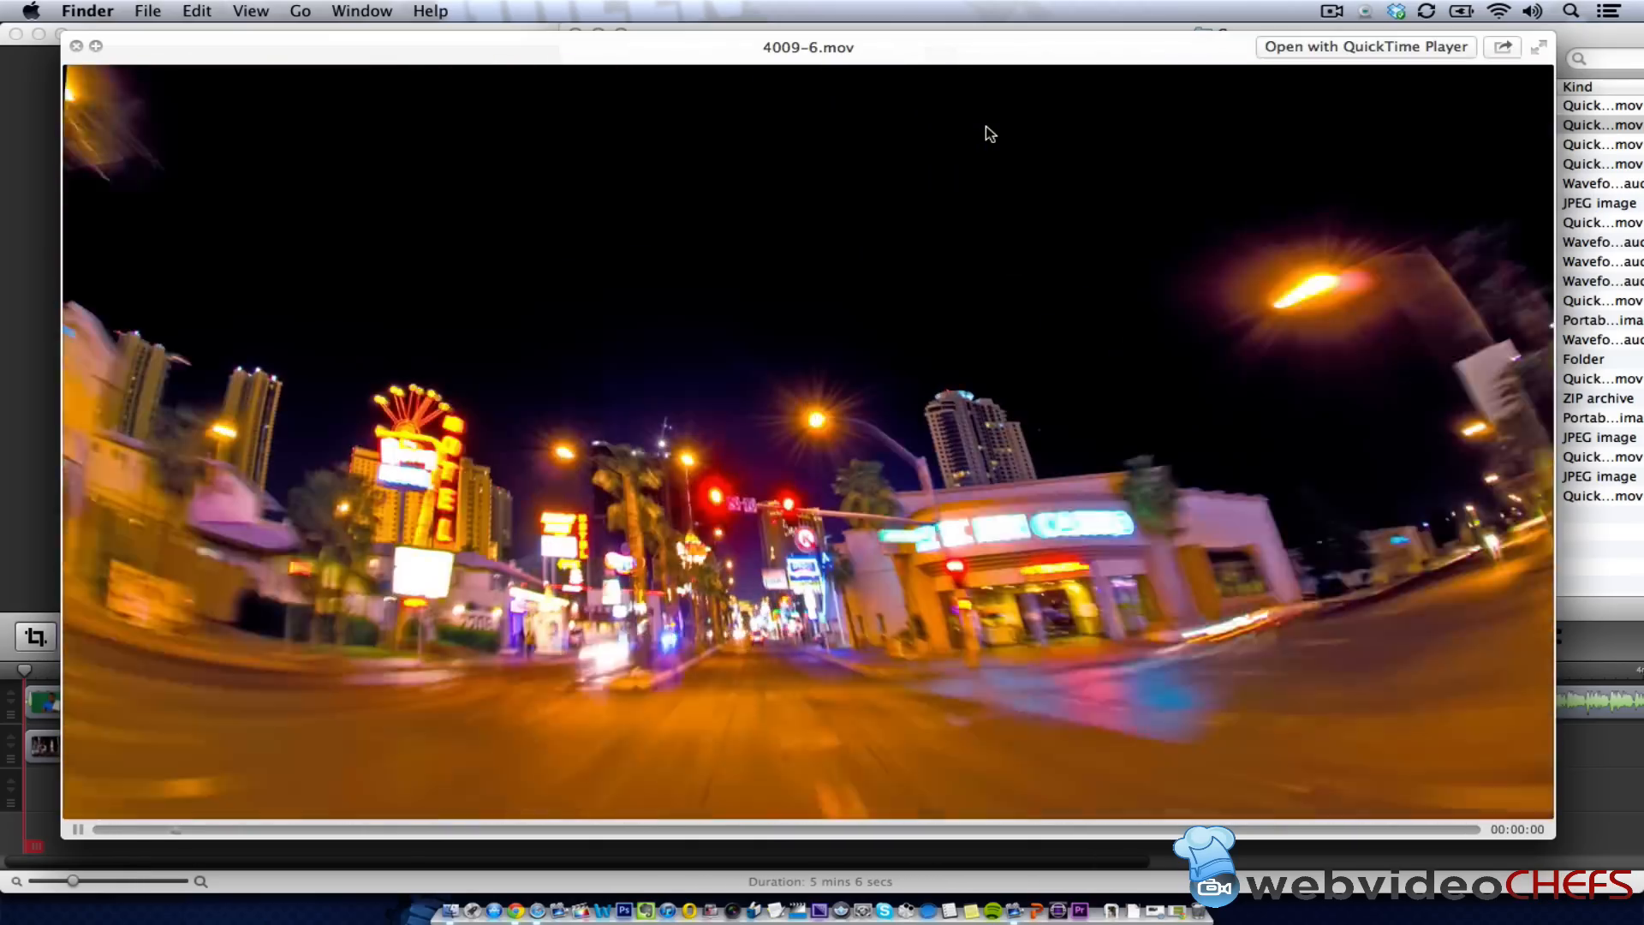
{"action": "left_click", "coordinate": [987, 123]}
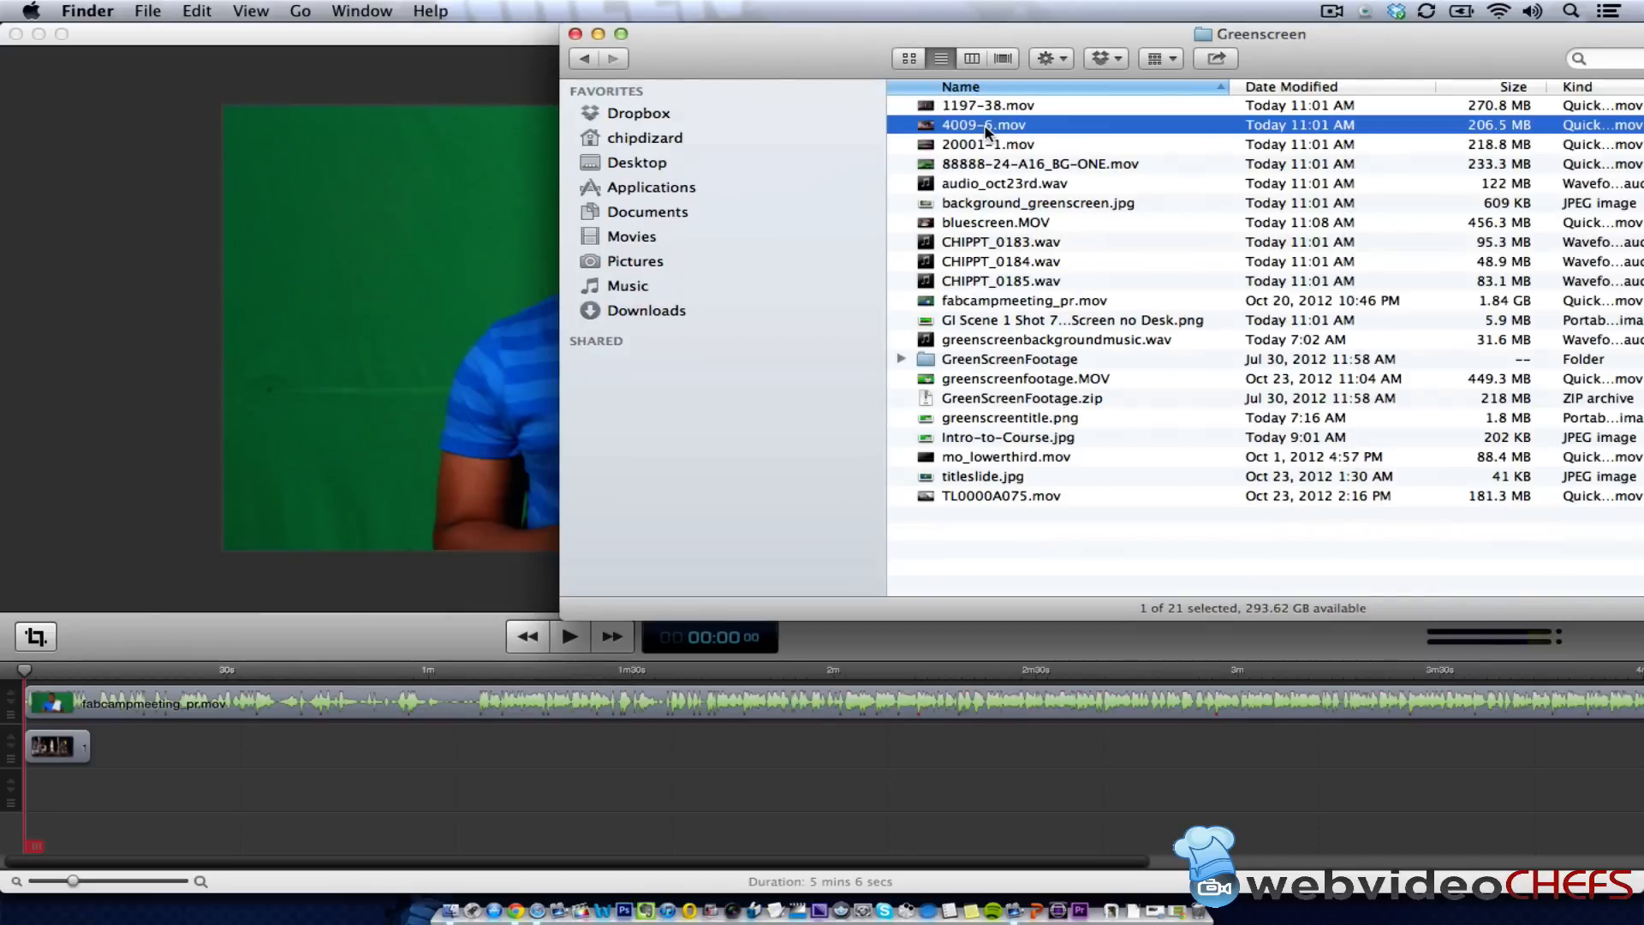
{"action": "left_click", "coordinate": [986, 144]}
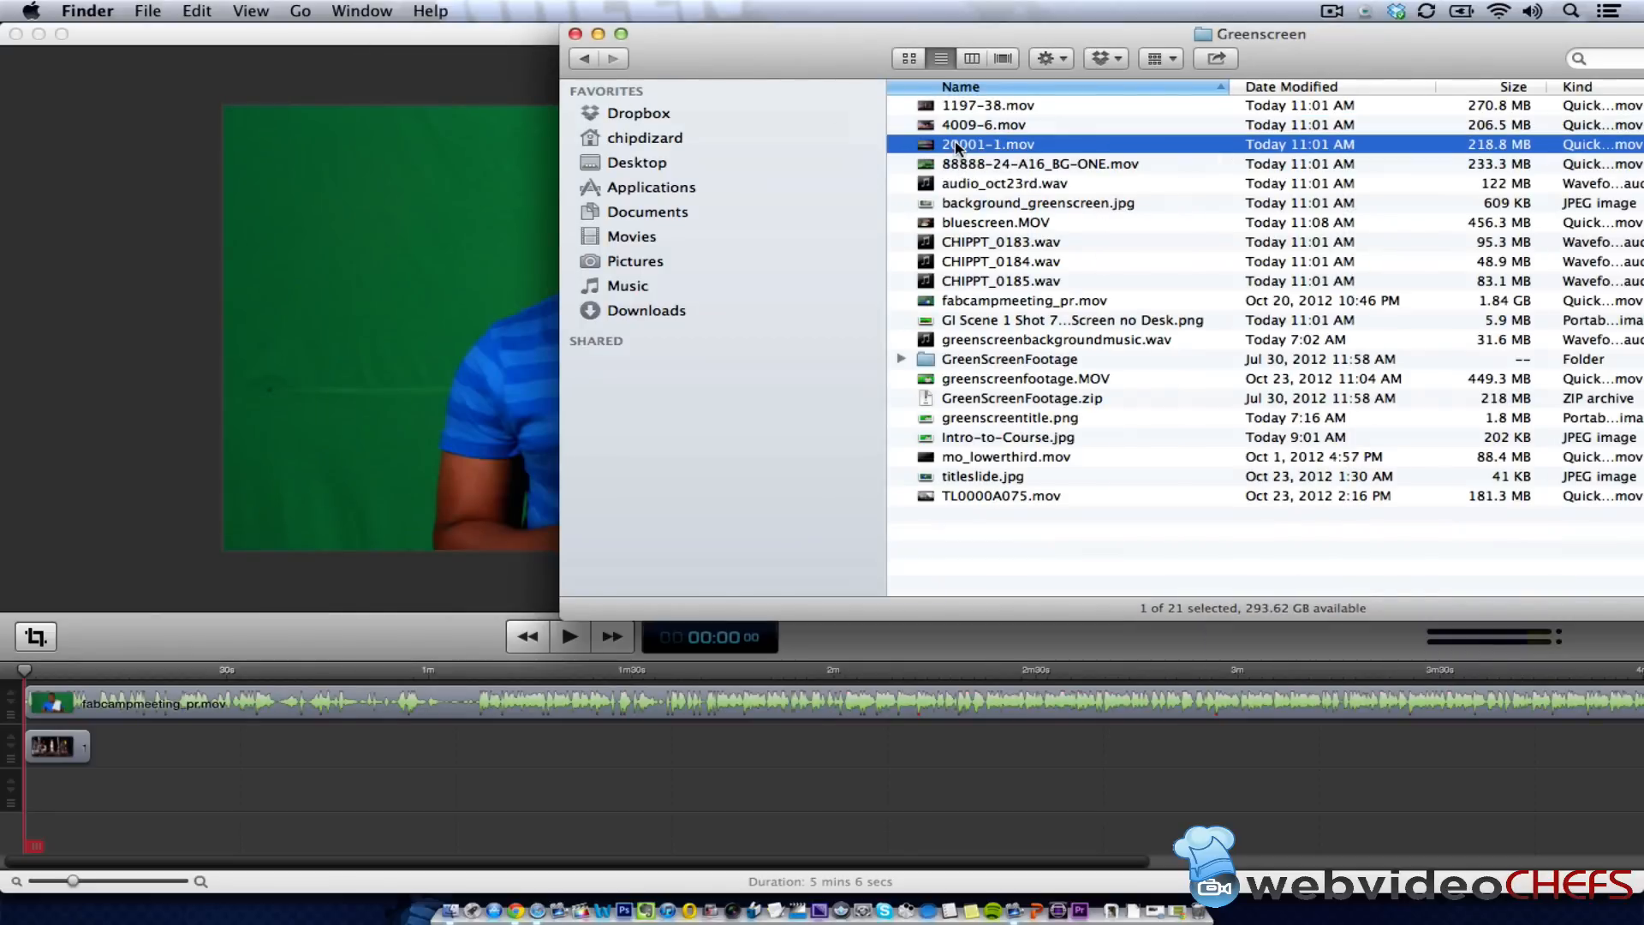
{"action": "key", "text": "space"}
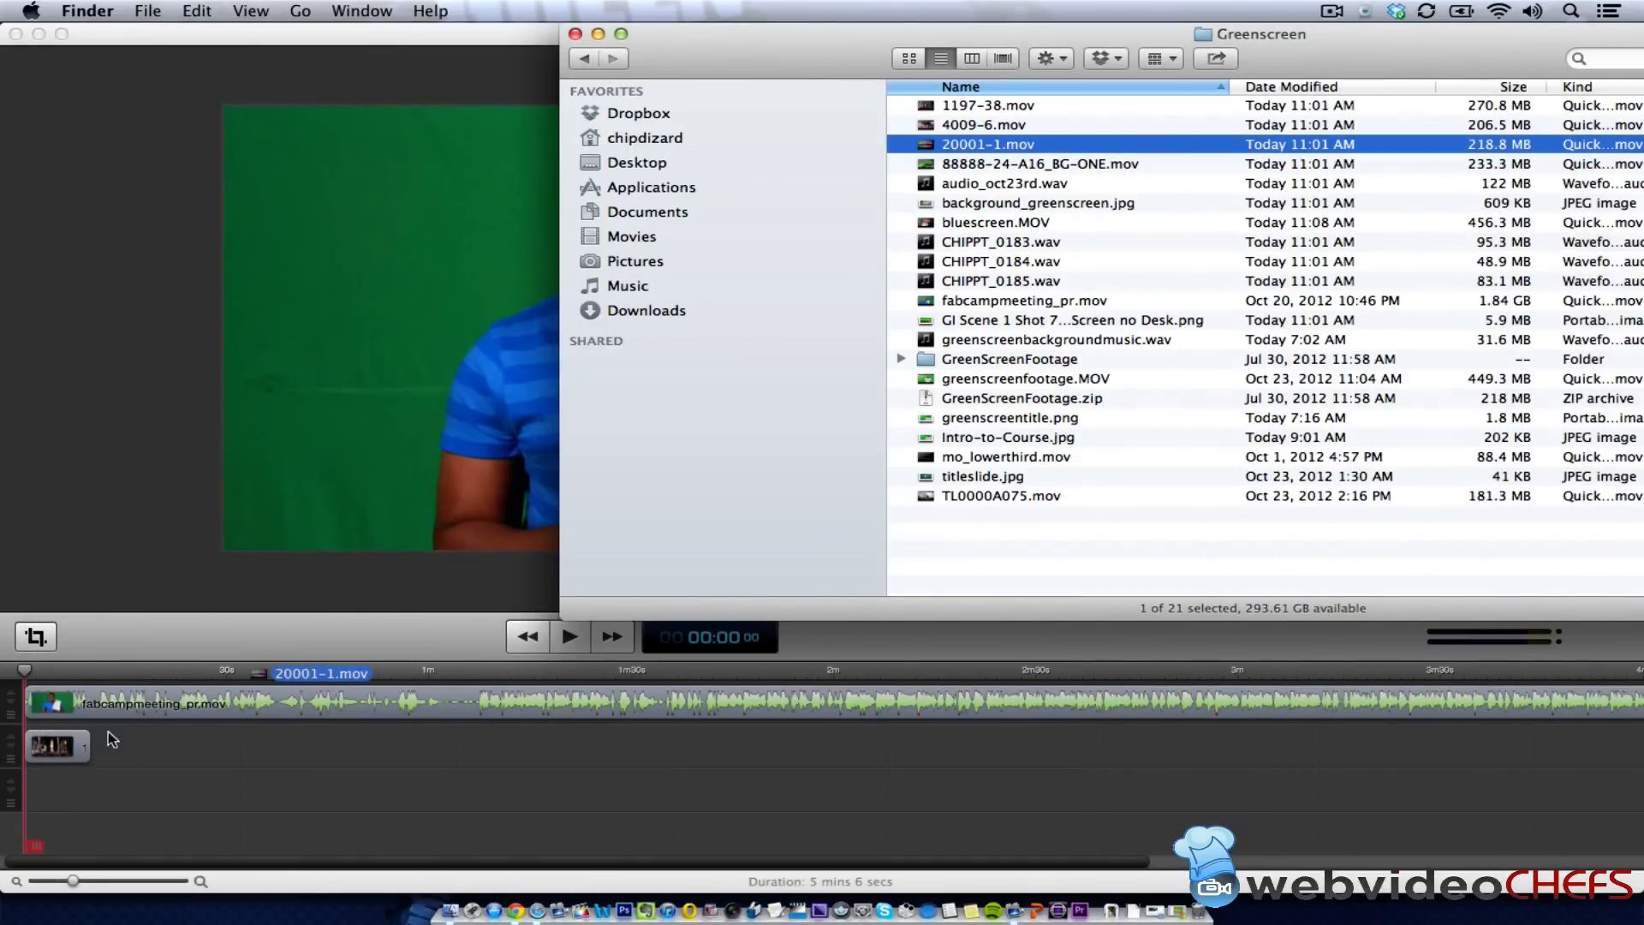
{"action": "left_click_drag", "start_coordinate": [988, 144], "coordinate": [124, 747]}
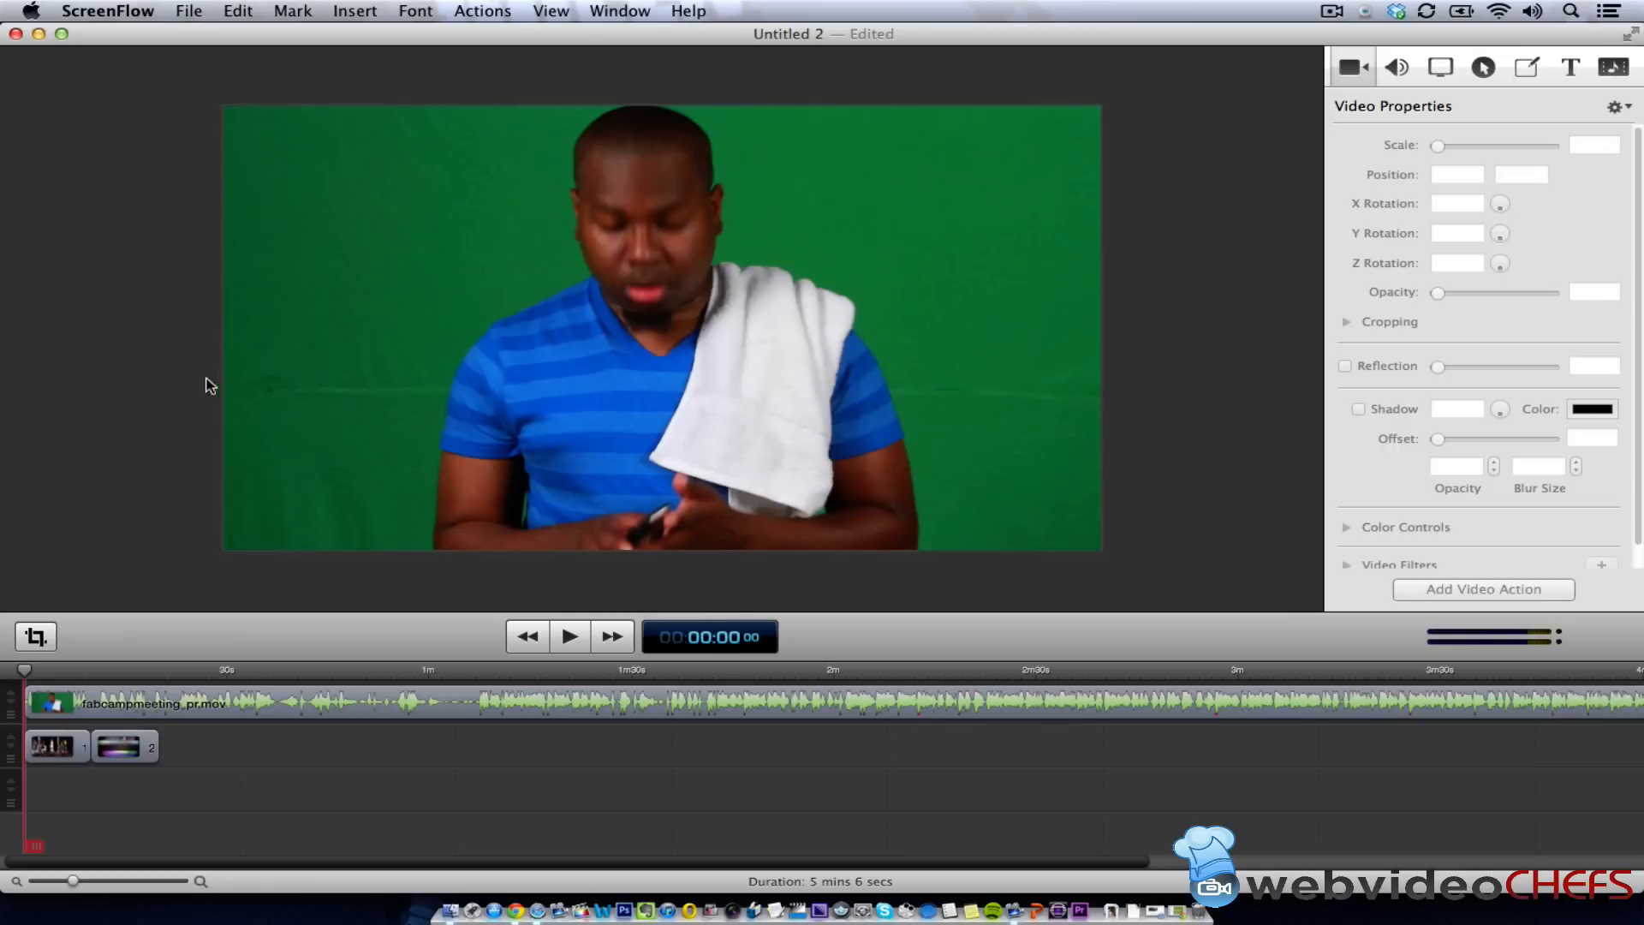
{"action": "mouse_move", "coordinate": [1084, 450]}
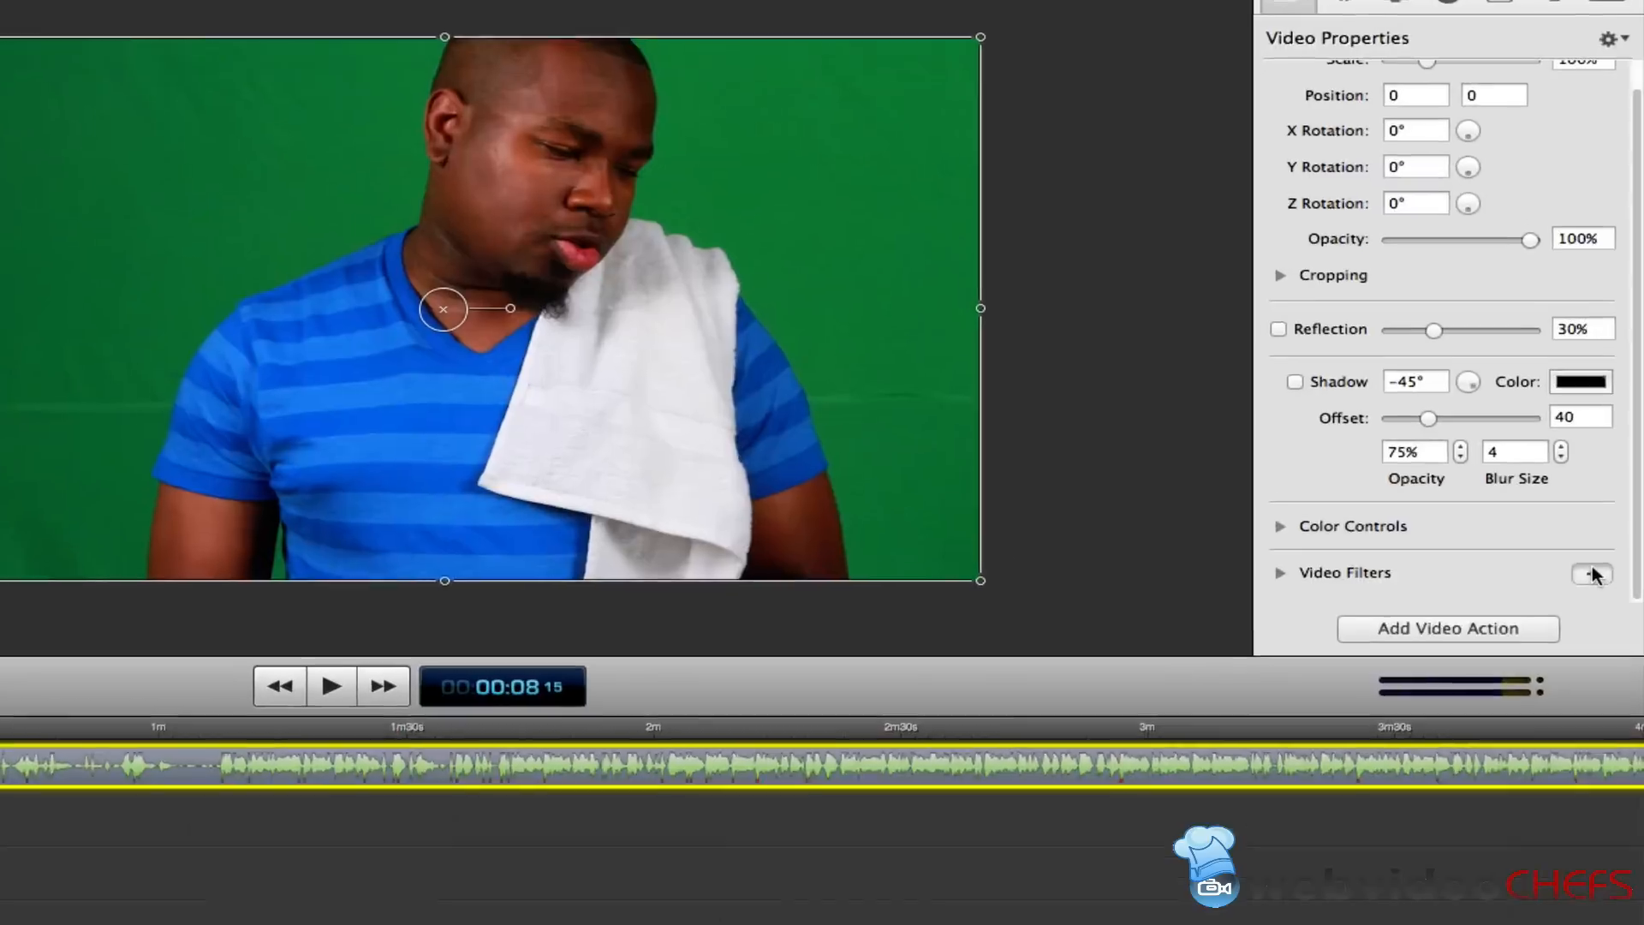
Add a Chroma Key video filter to the green-screen clip.
{"action": "left_click", "coordinate": [1593, 572]}
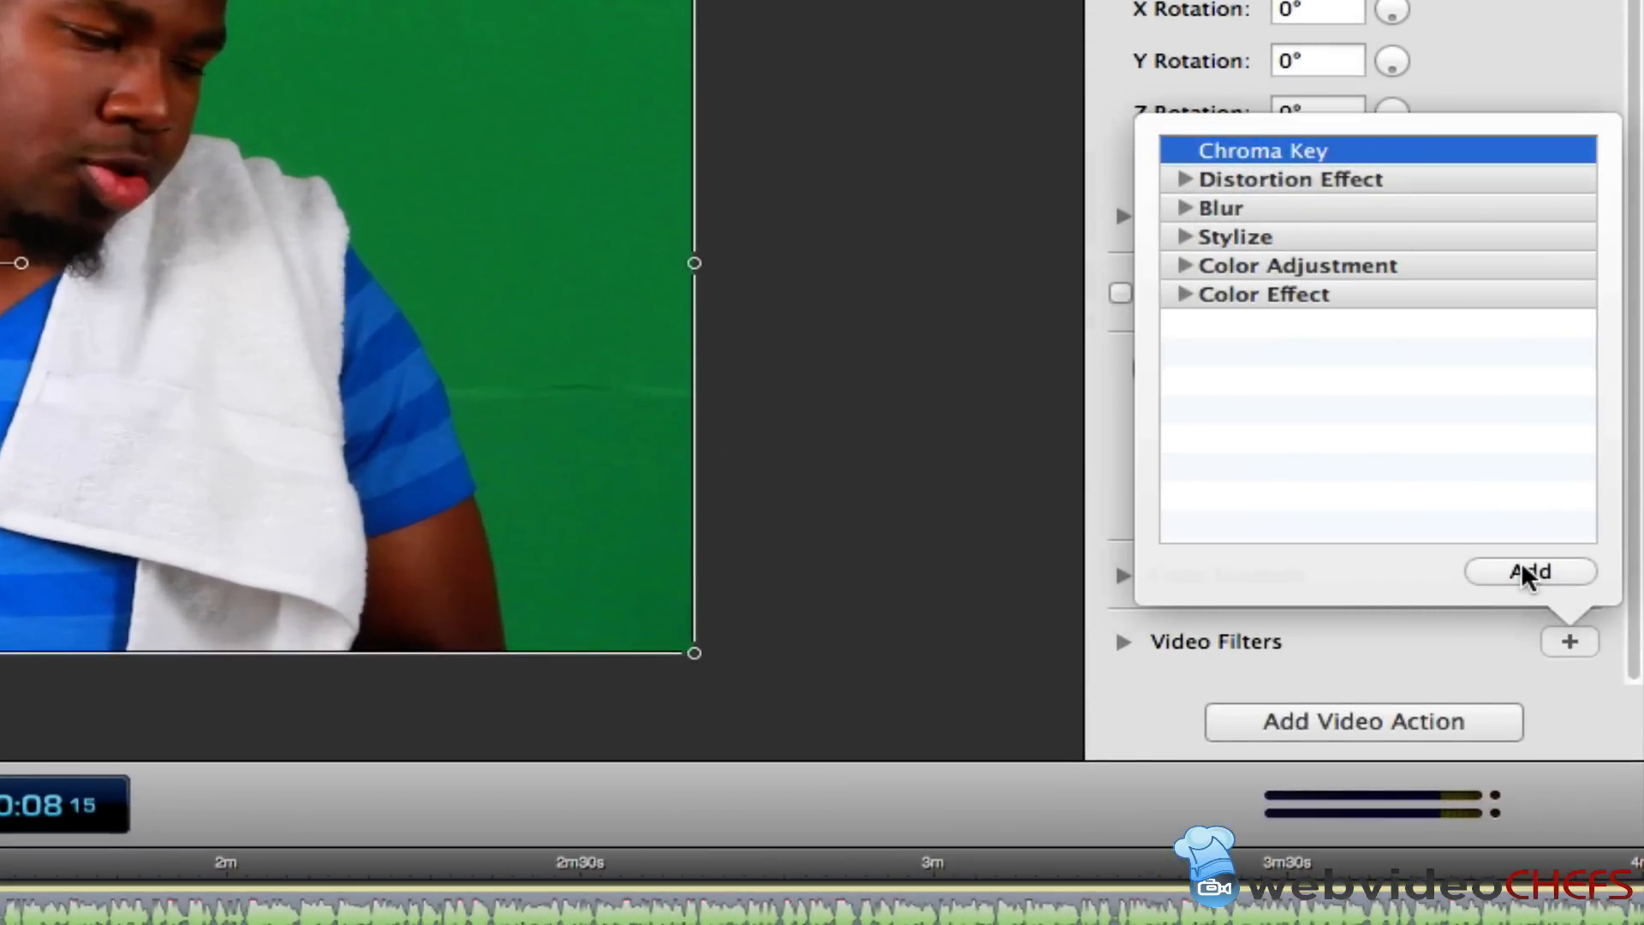
{"action": "left_click", "coordinate": [1529, 572]}
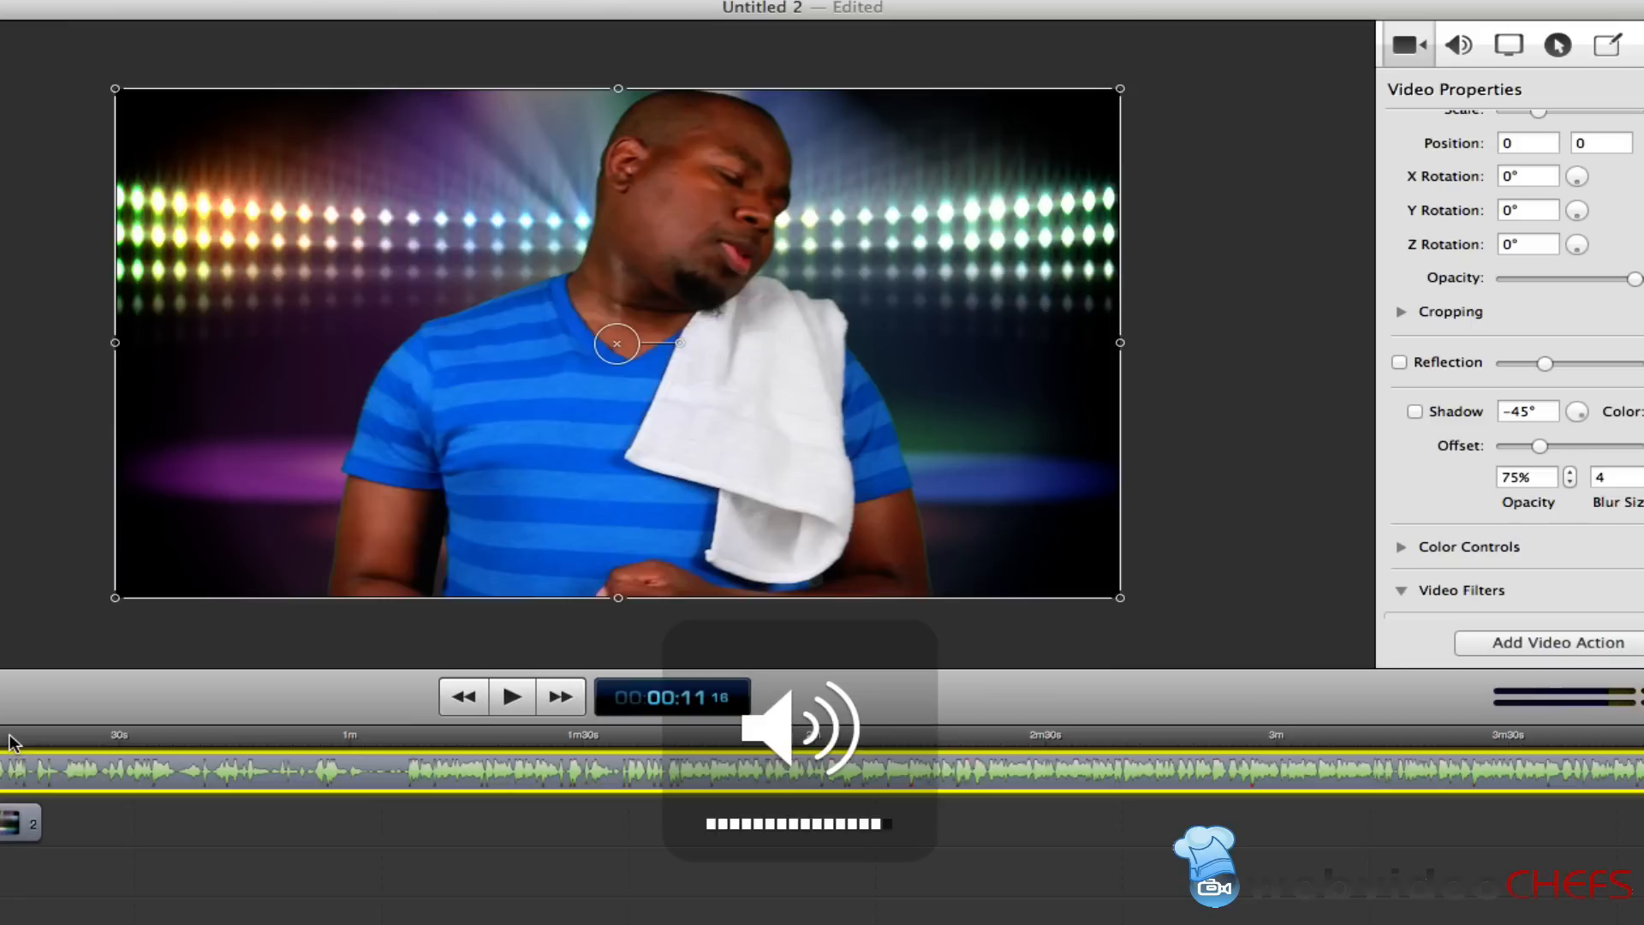
Refine the Chroma Key colour to a muted grey-green in the Refine Key picker.
{"action": "left_click", "coordinate": [800, 726]}
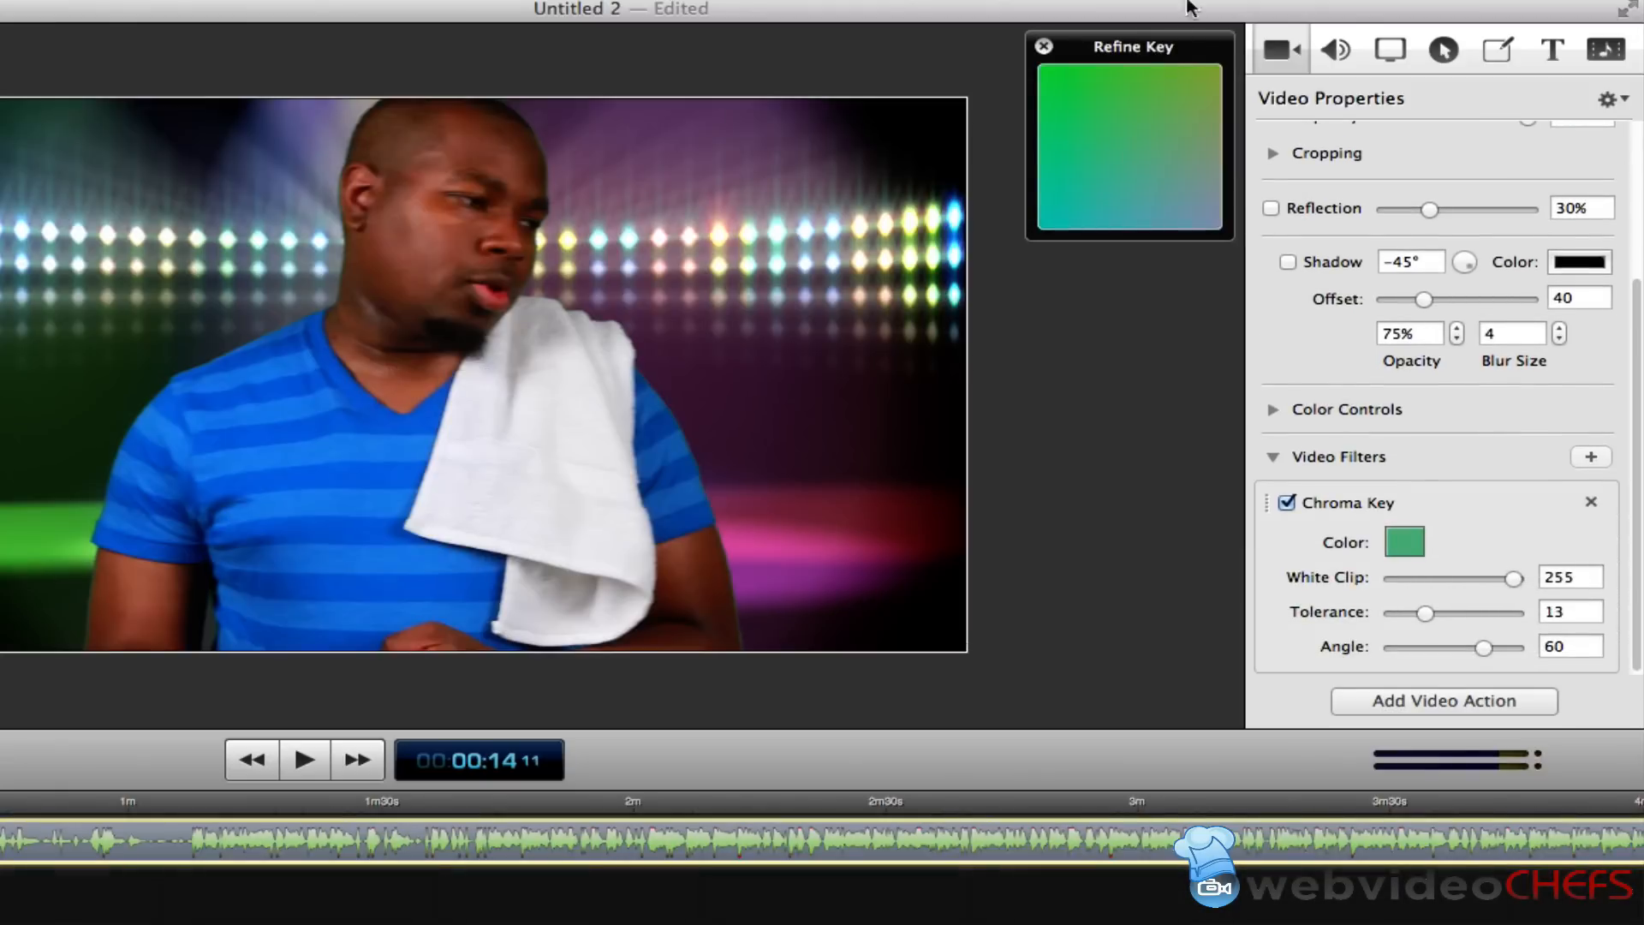
{"action": "mouse_move", "coordinate": [1140, 132]}
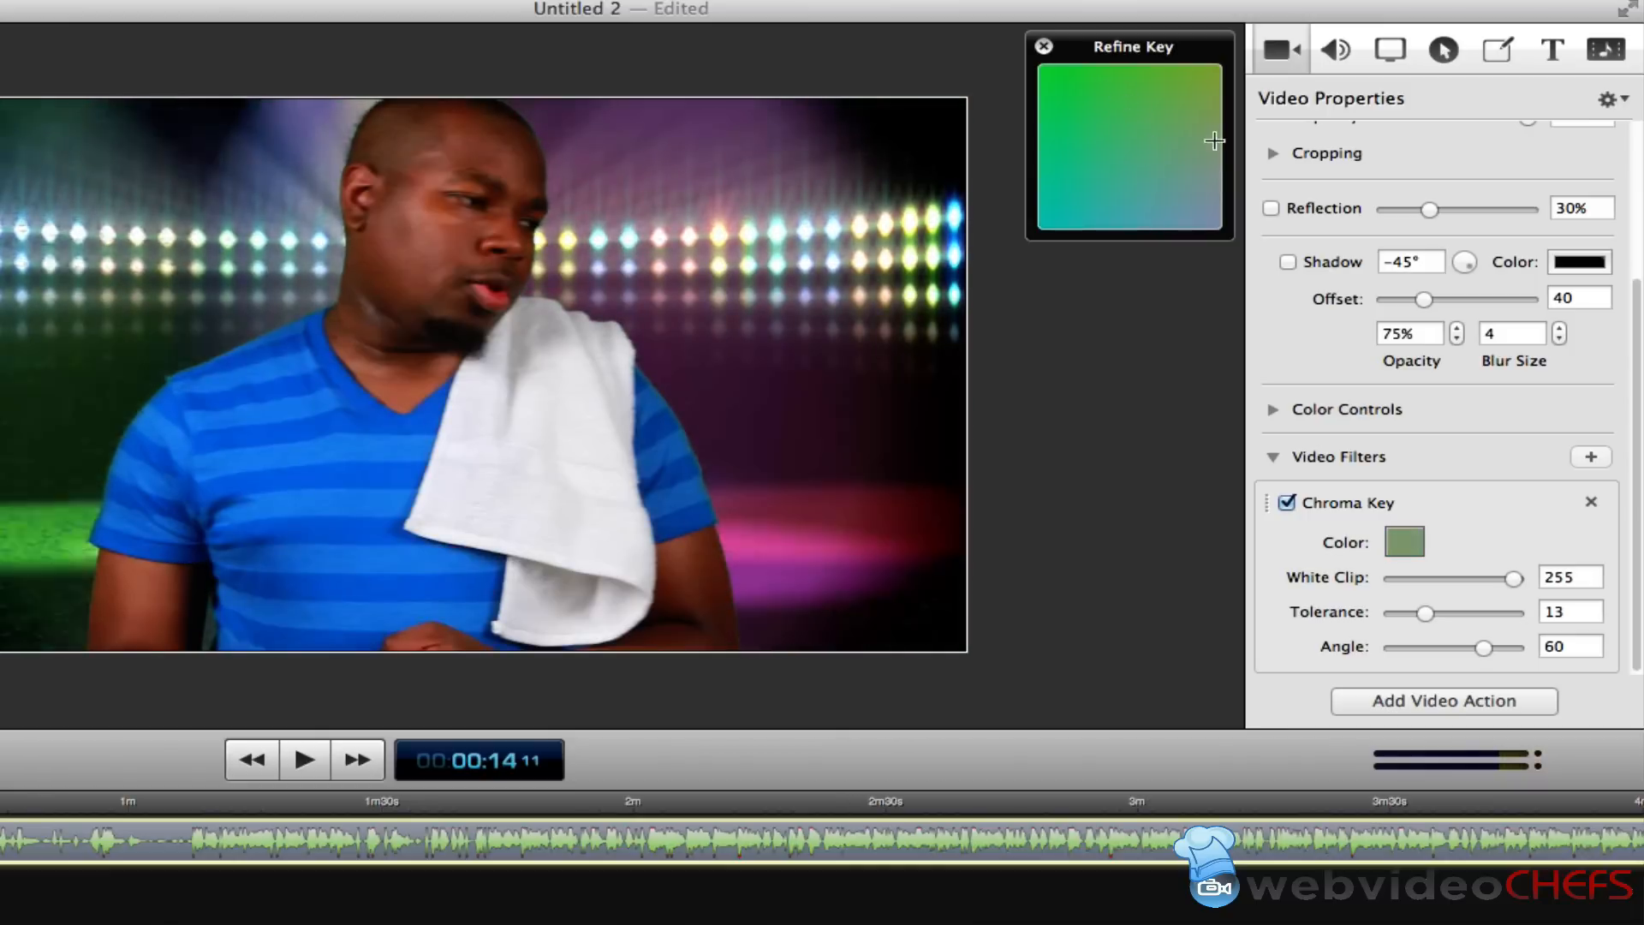
{"action": "left_click", "coordinate": [1203, 90]}
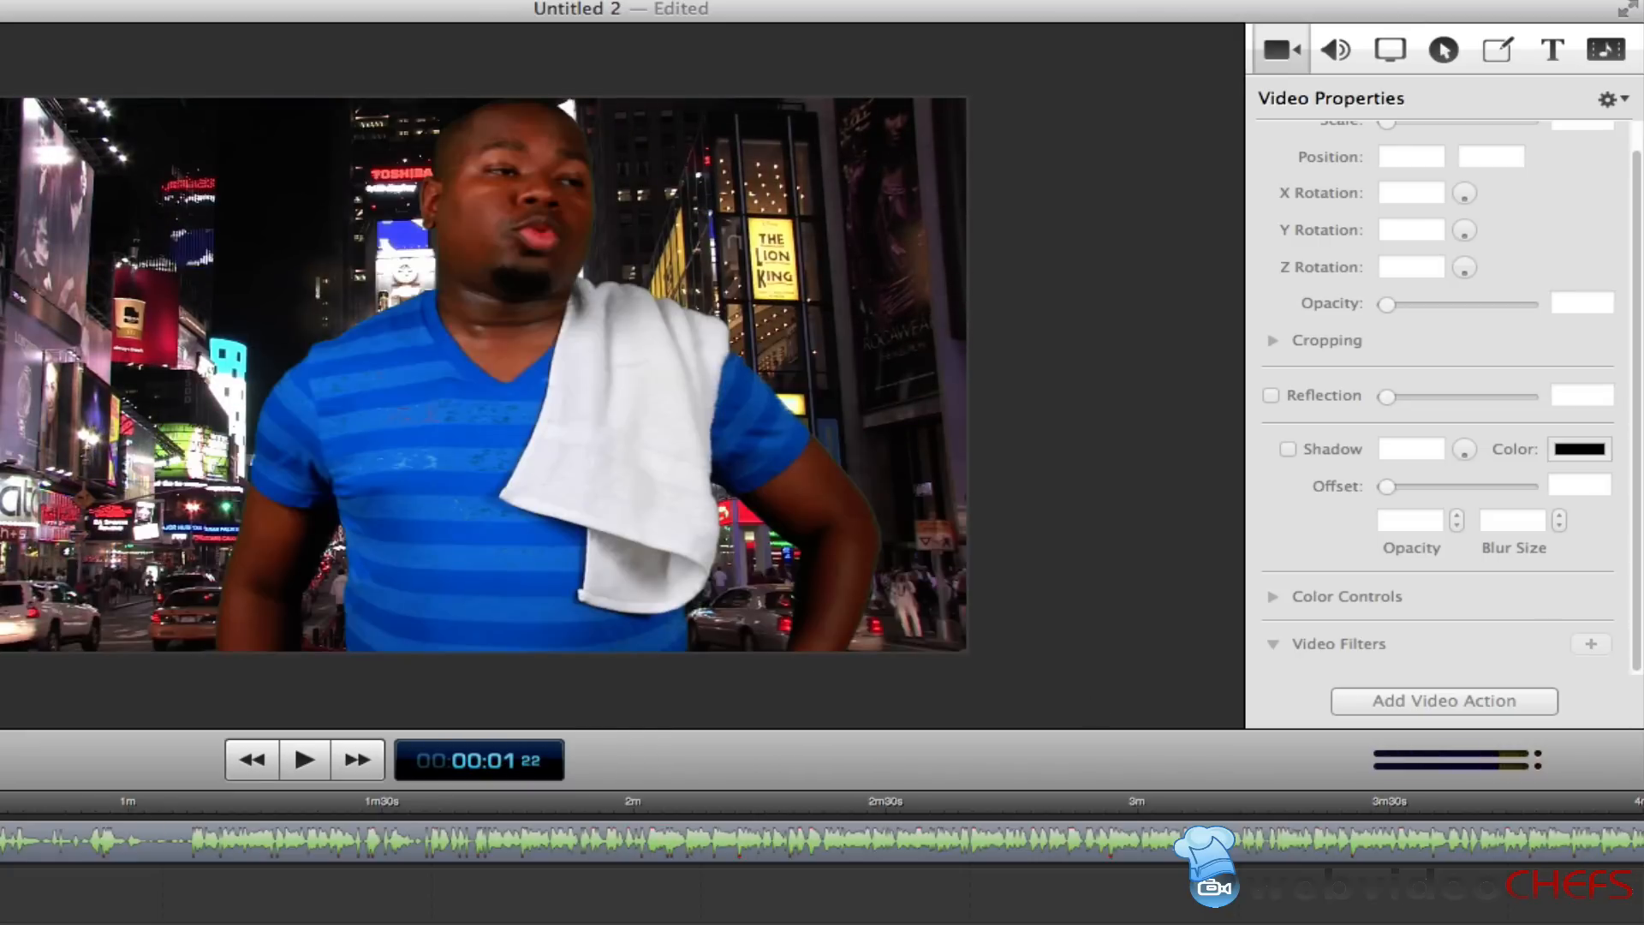
Set the clip's Chroma Key tolerance to 43 and angle to 65.
{"action": "left_click", "coordinate": [483, 376]}
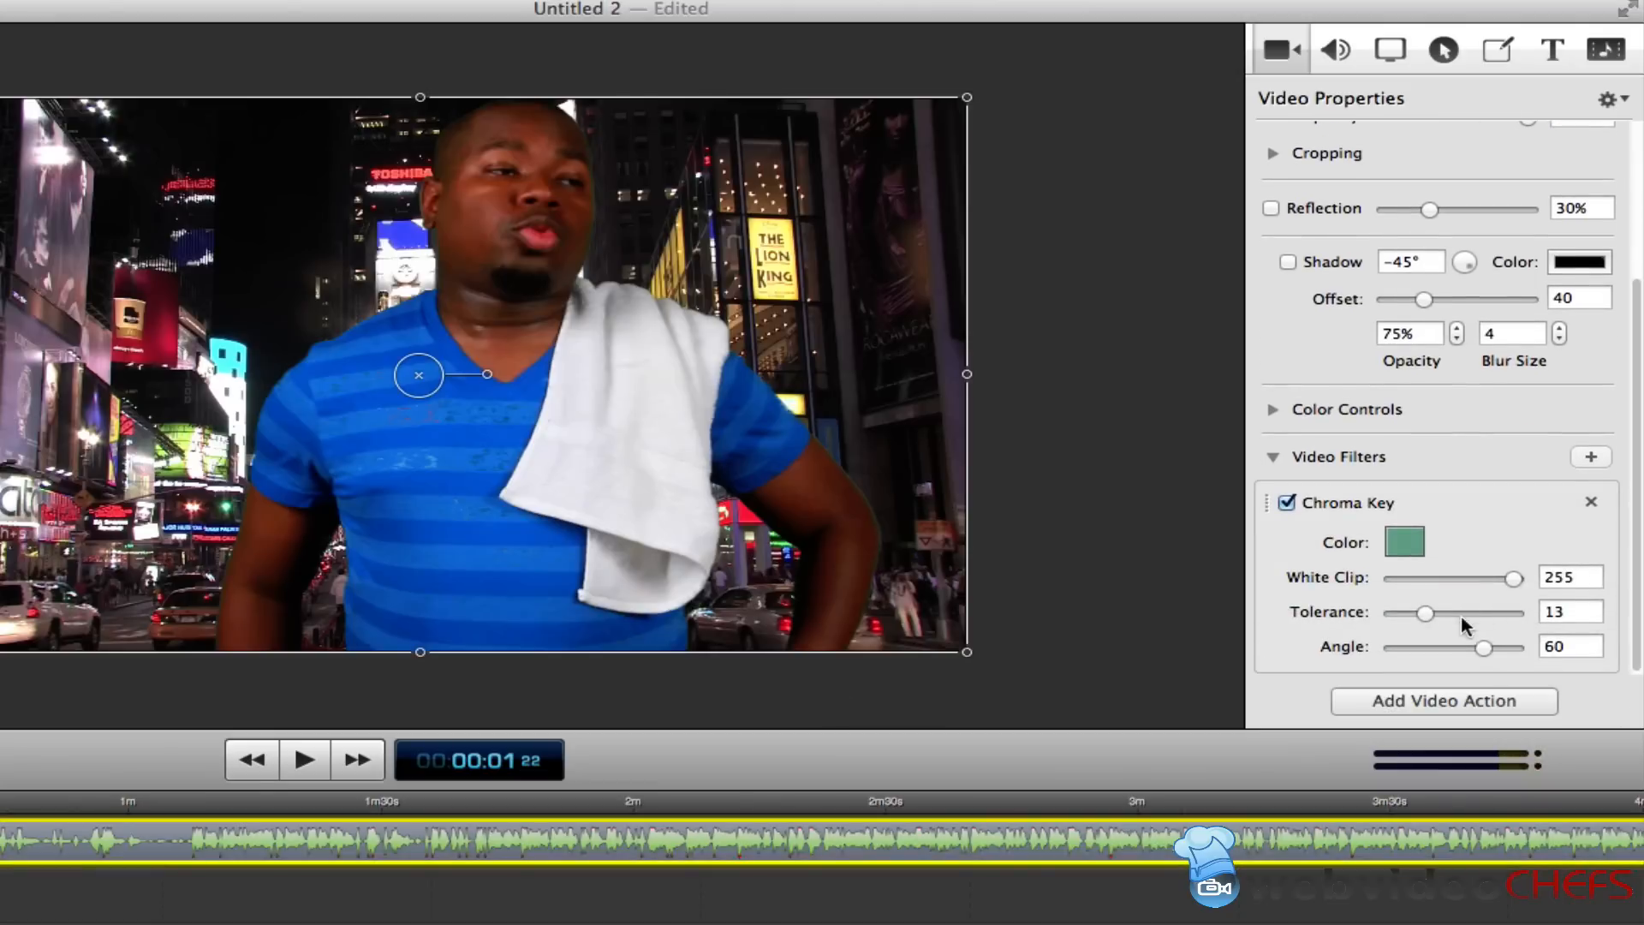
{"action": "left_click_drag", "start_coordinate": [1422, 613], "coordinate": [1477, 613]}
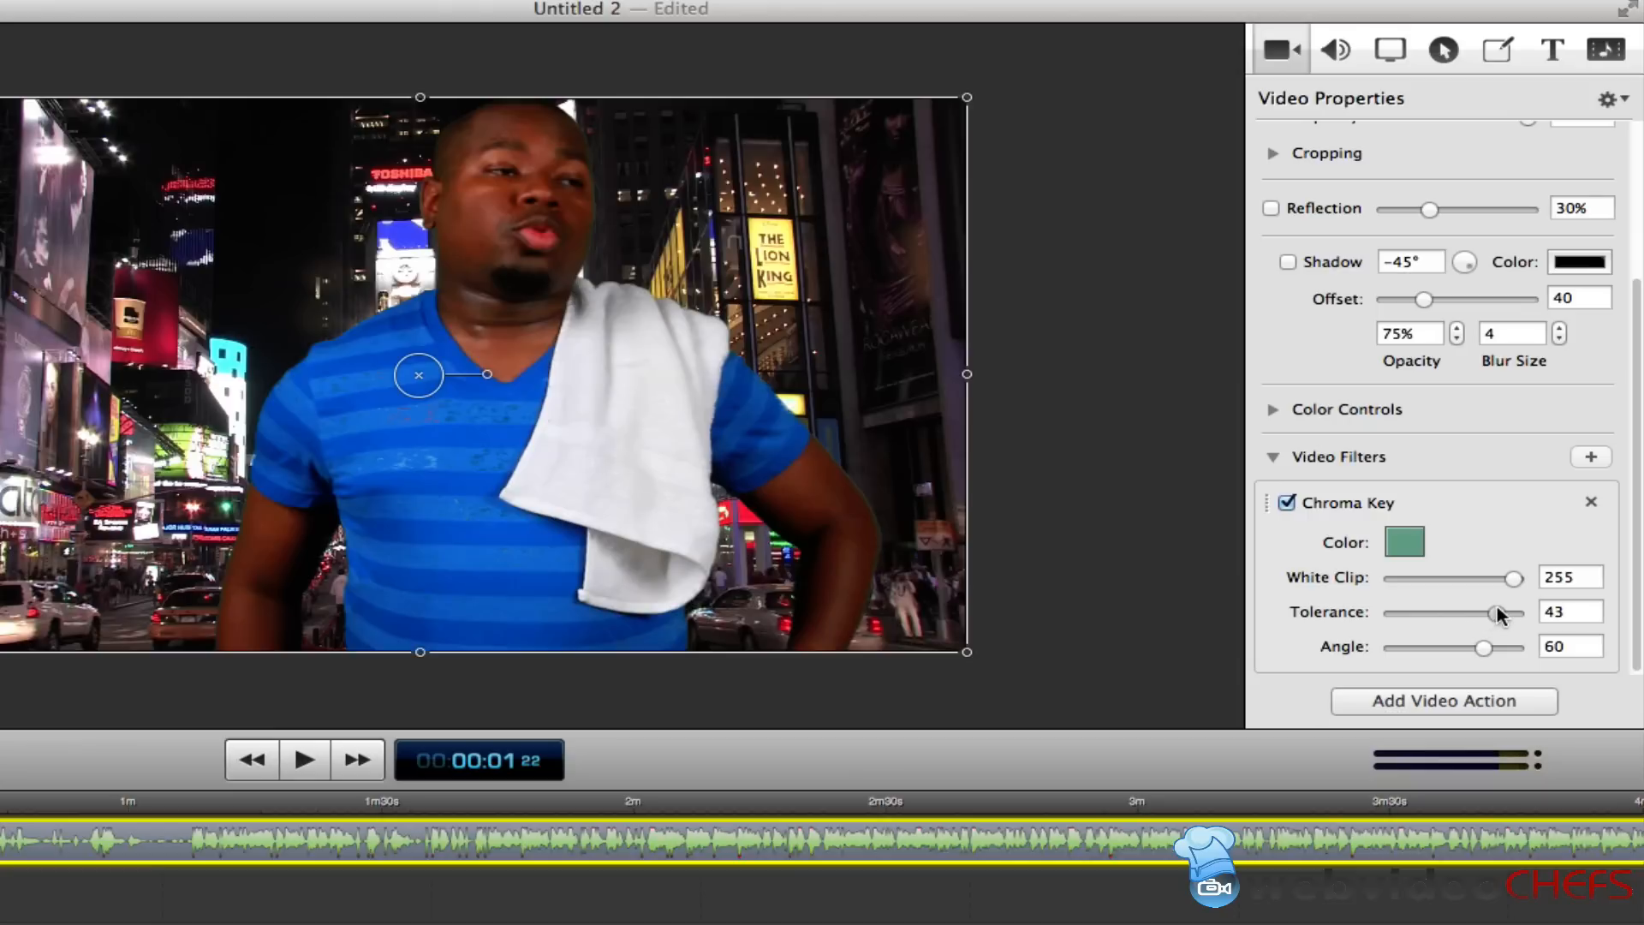
{"action": "left_click_drag", "start_coordinate": [1478, 647], "coordinate": [1483, 647]}
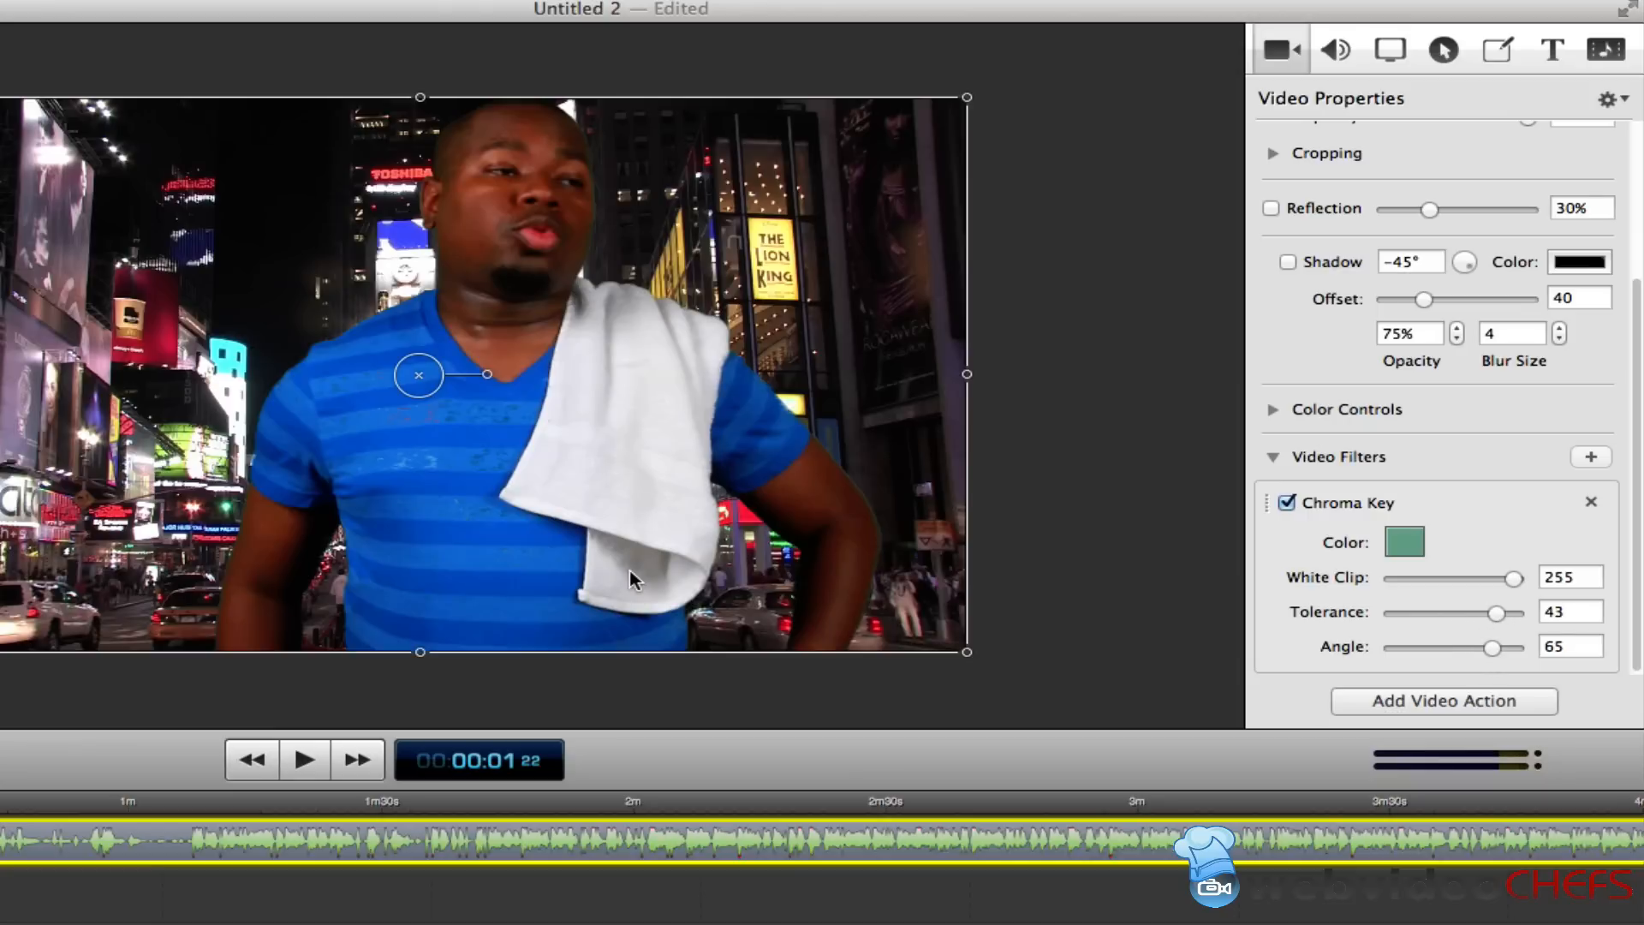
{"action": "left_click", "coordinate": [303, 759]}
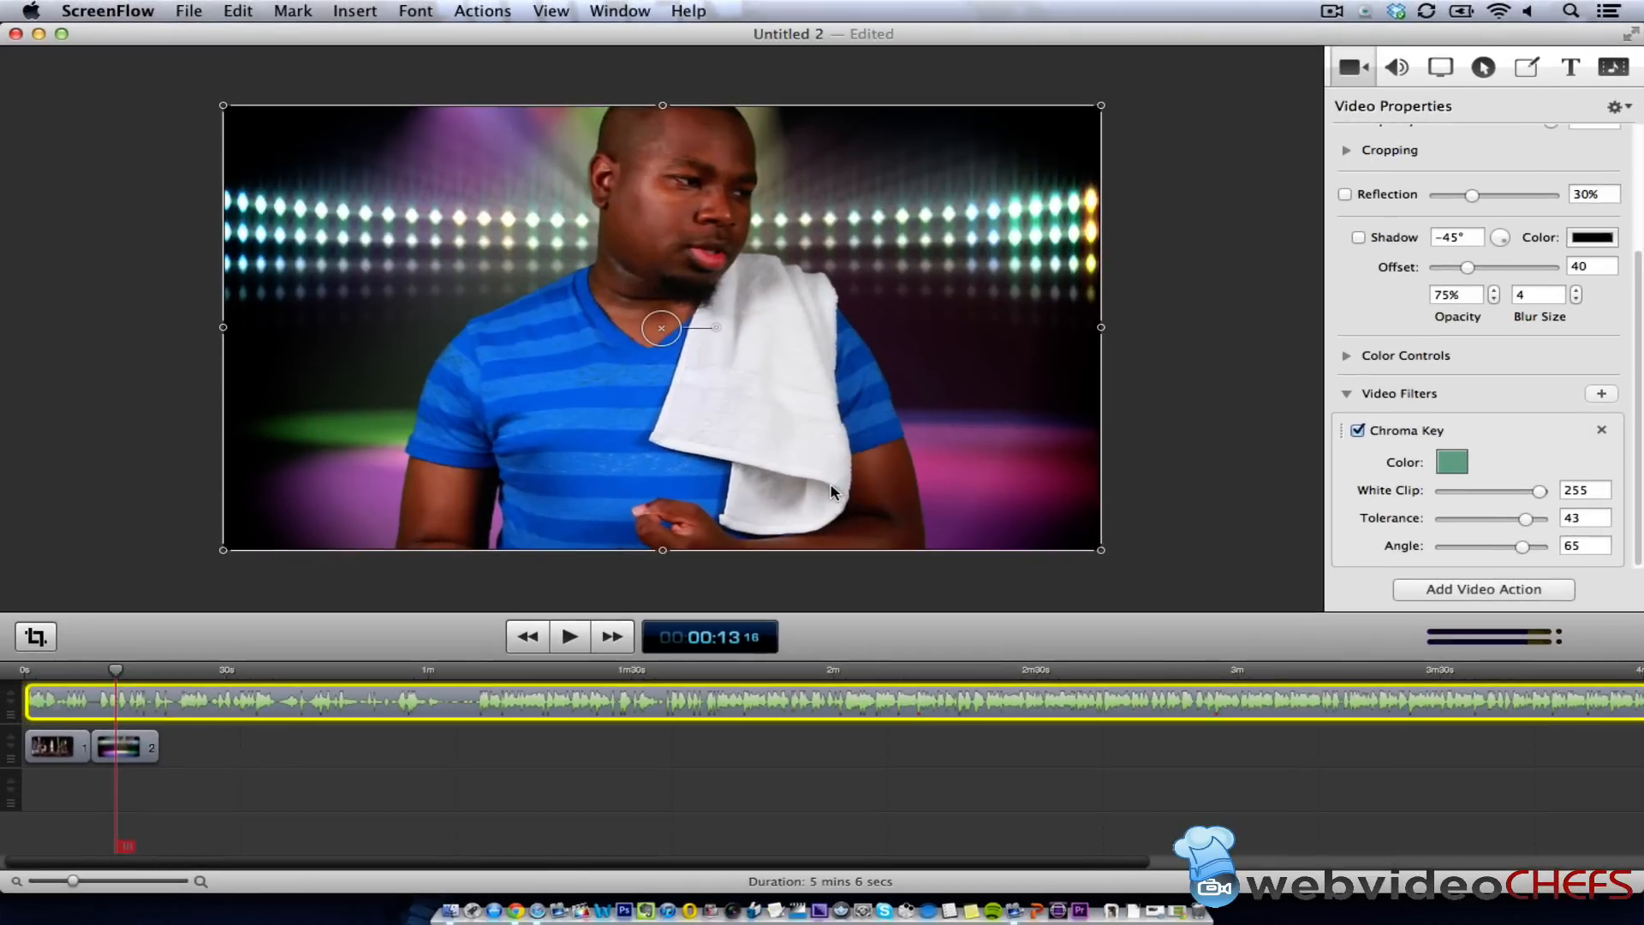
Set Publish to YouTube options to Unlisted, Science & Technology, 1080p HD, then cancel.
{"action": "left_click", "coordinate": [189, 11]}
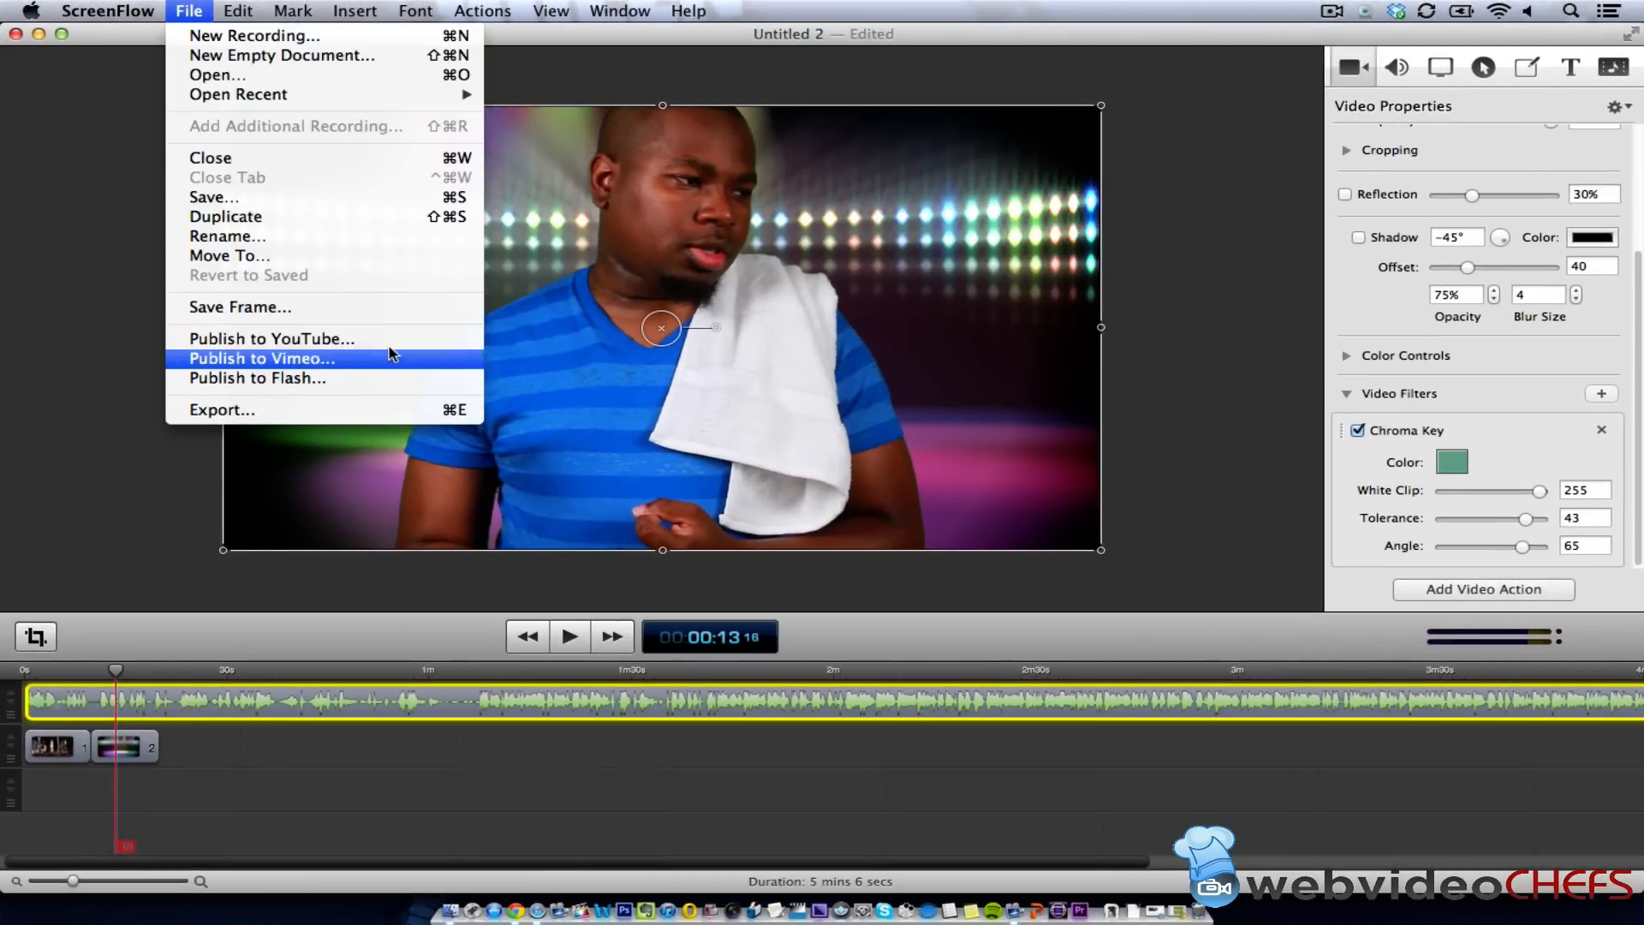
{"action": "mouse_move", "coordinate": [271, 338]}
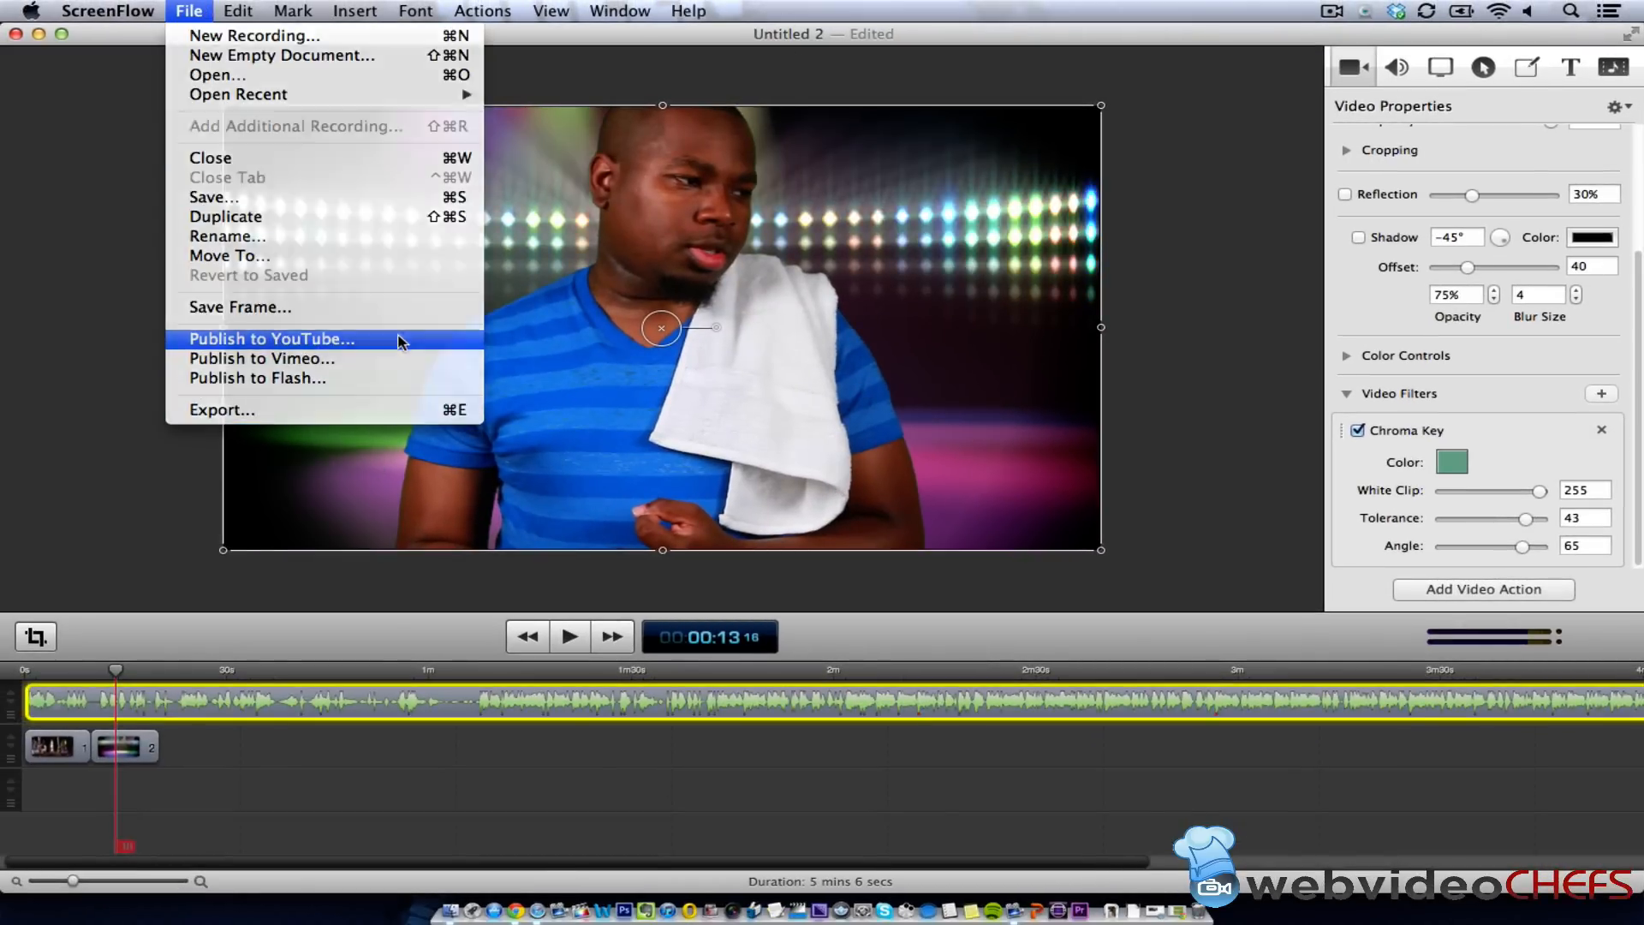
{"action": "left_click", "coordinate": [272, 339]}
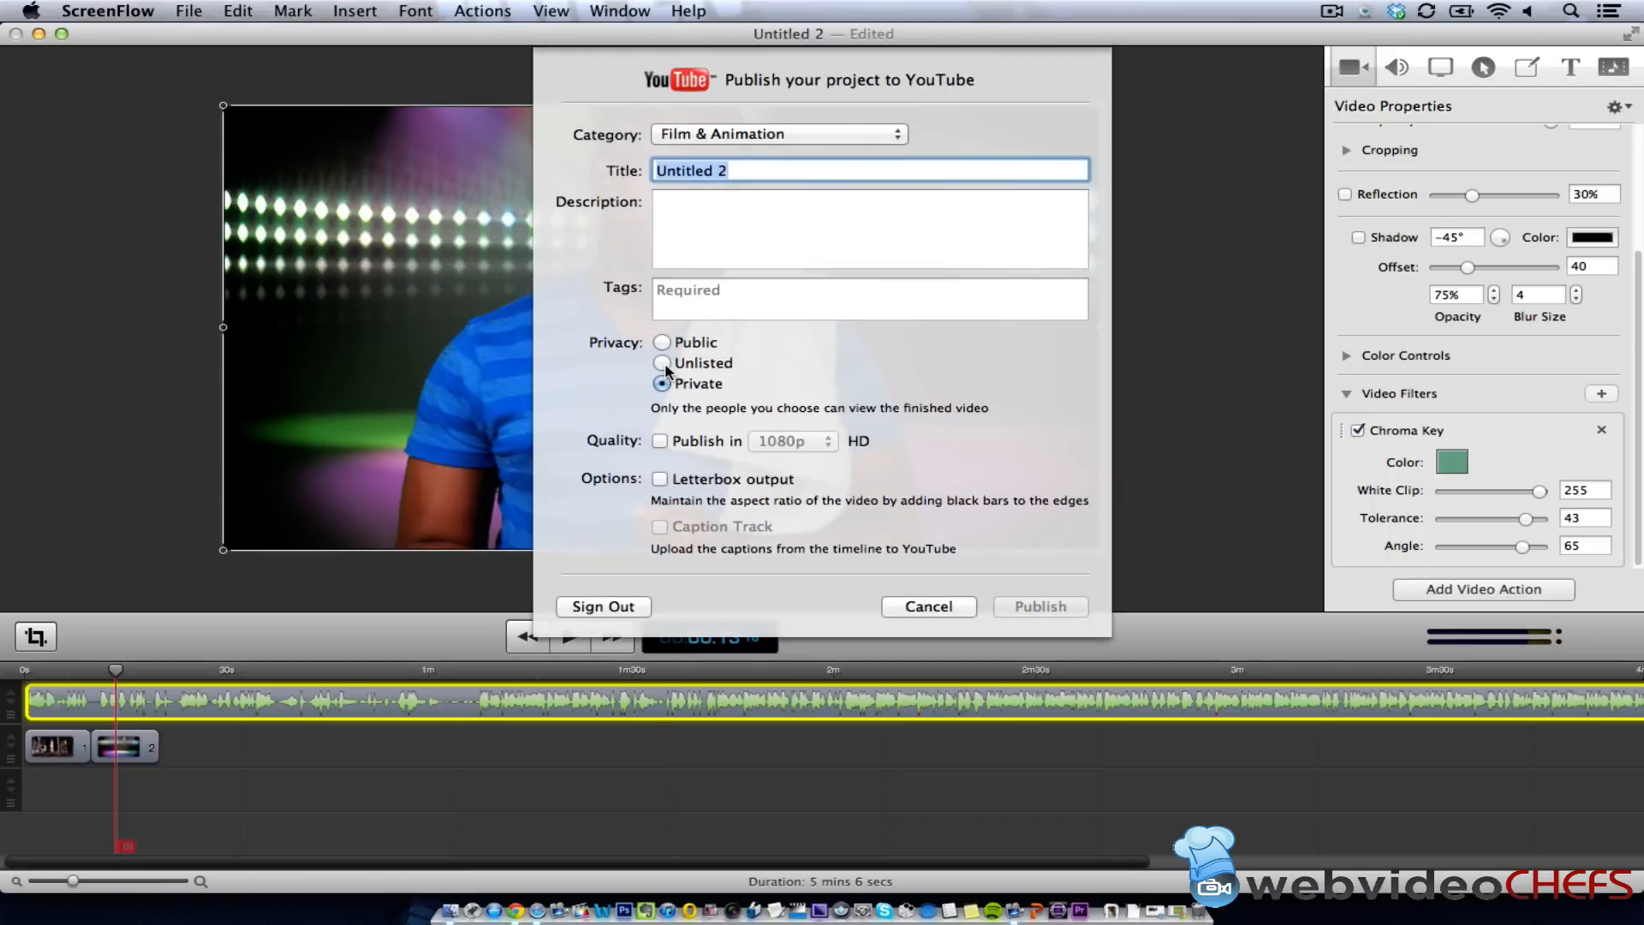
{"action": "left_click", "coordinate": [777, 133]}
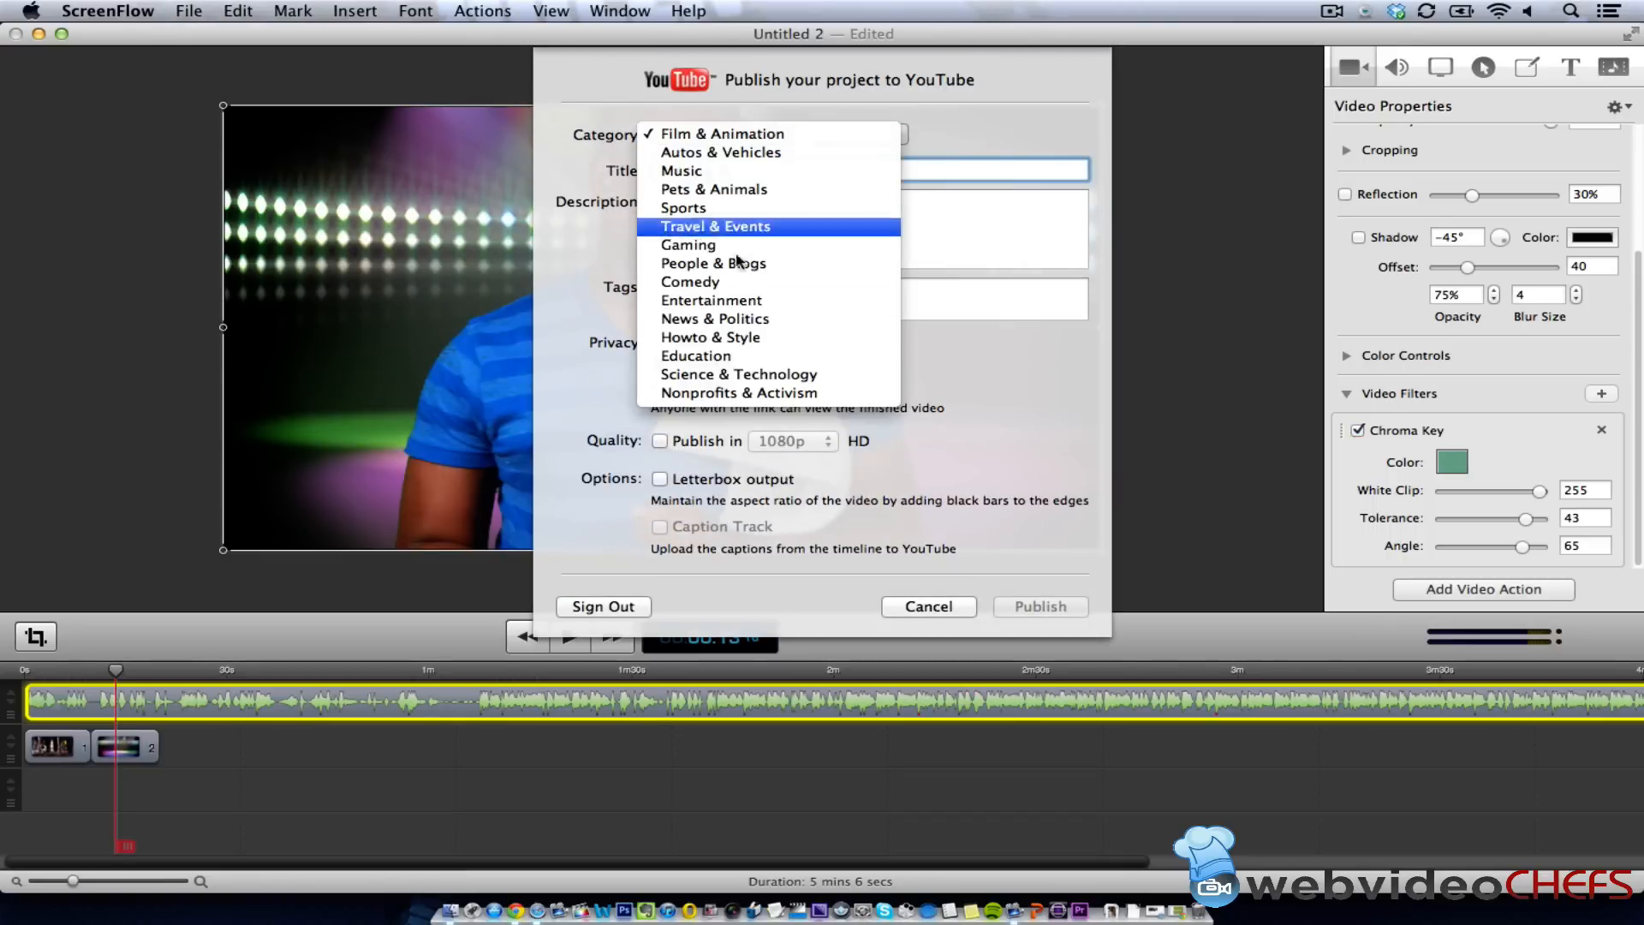
{"action": "left_click", "coordinate": [736, 375]}
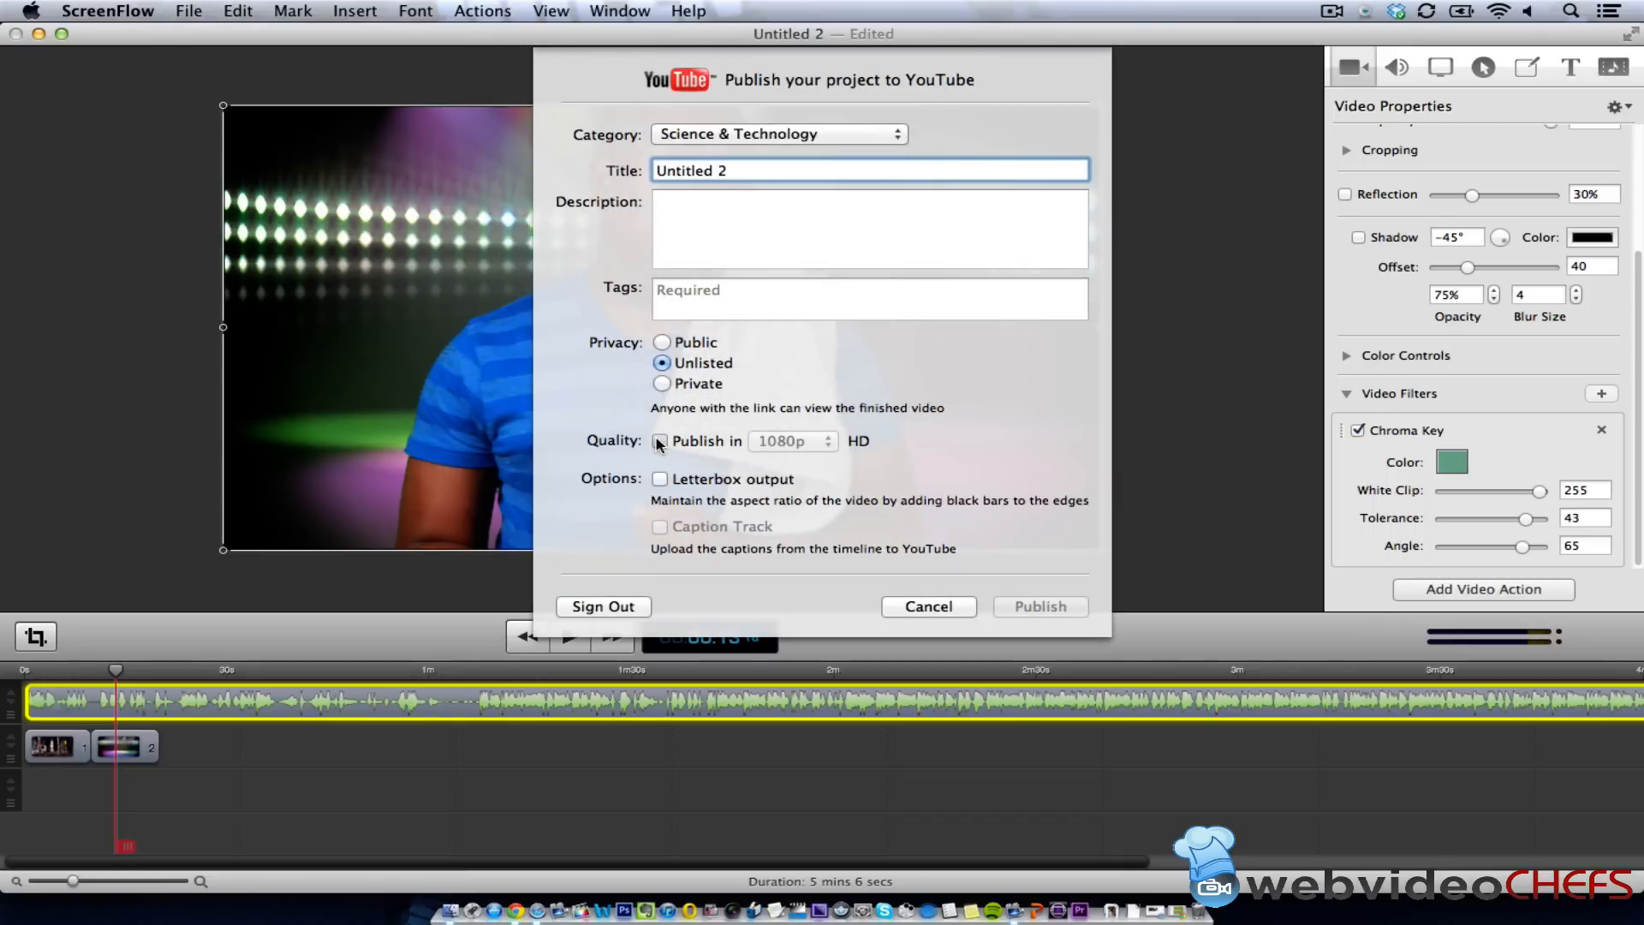
{"action": "left_click", "coordinate": [661, 440]}
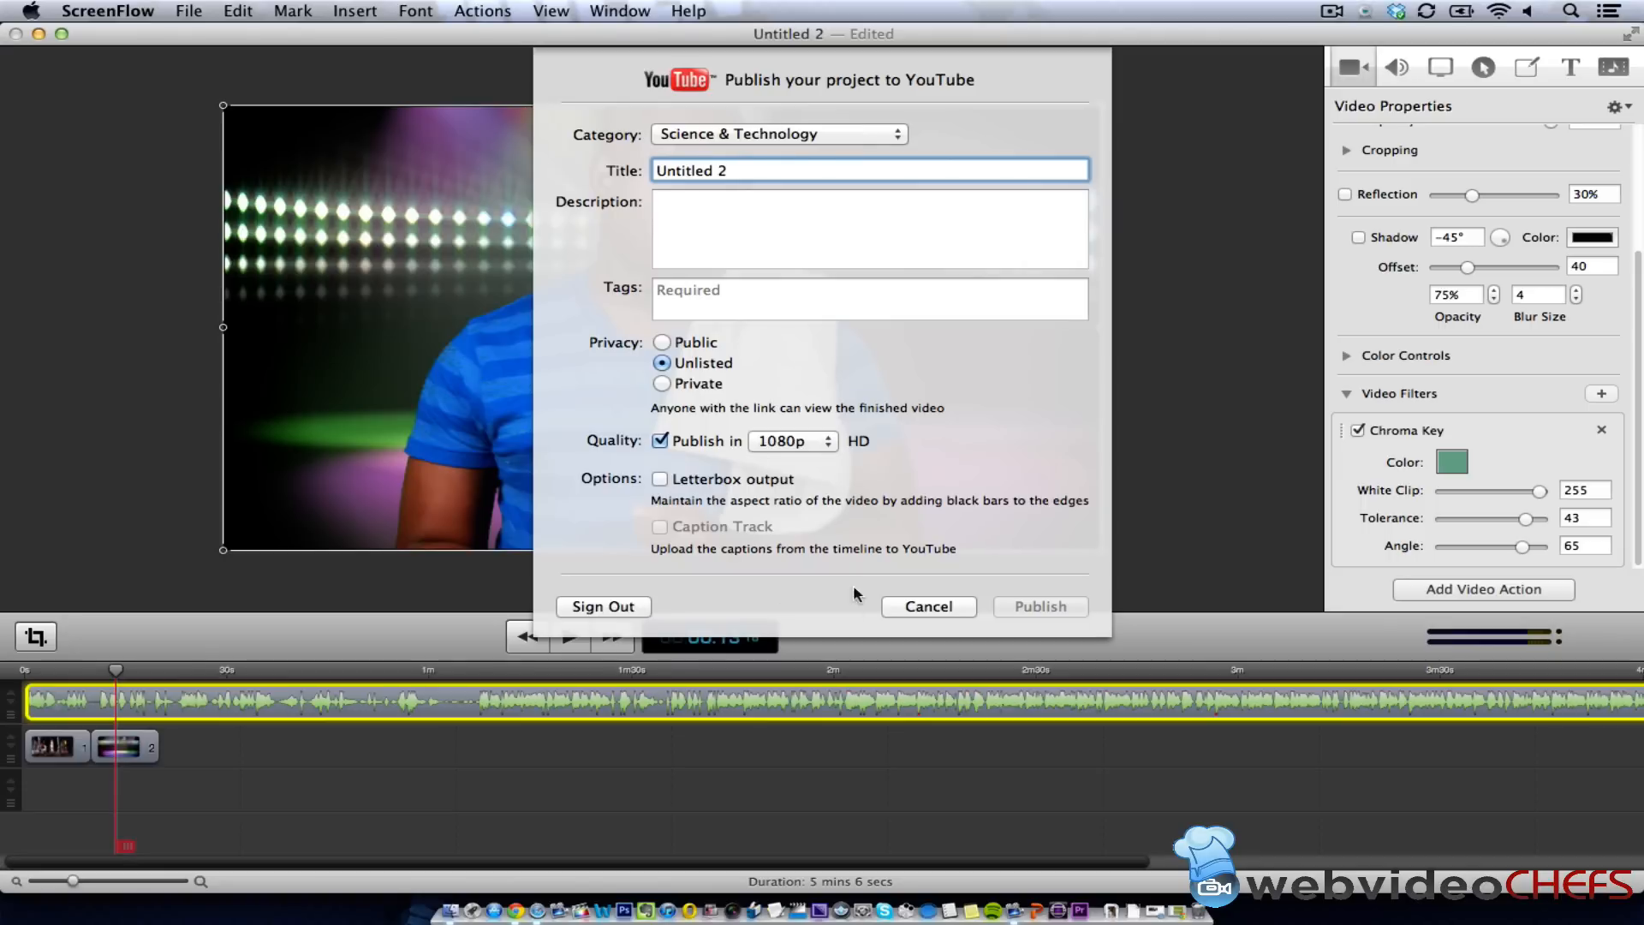
{"action": "left_click", "coordinate": [927, 607]}
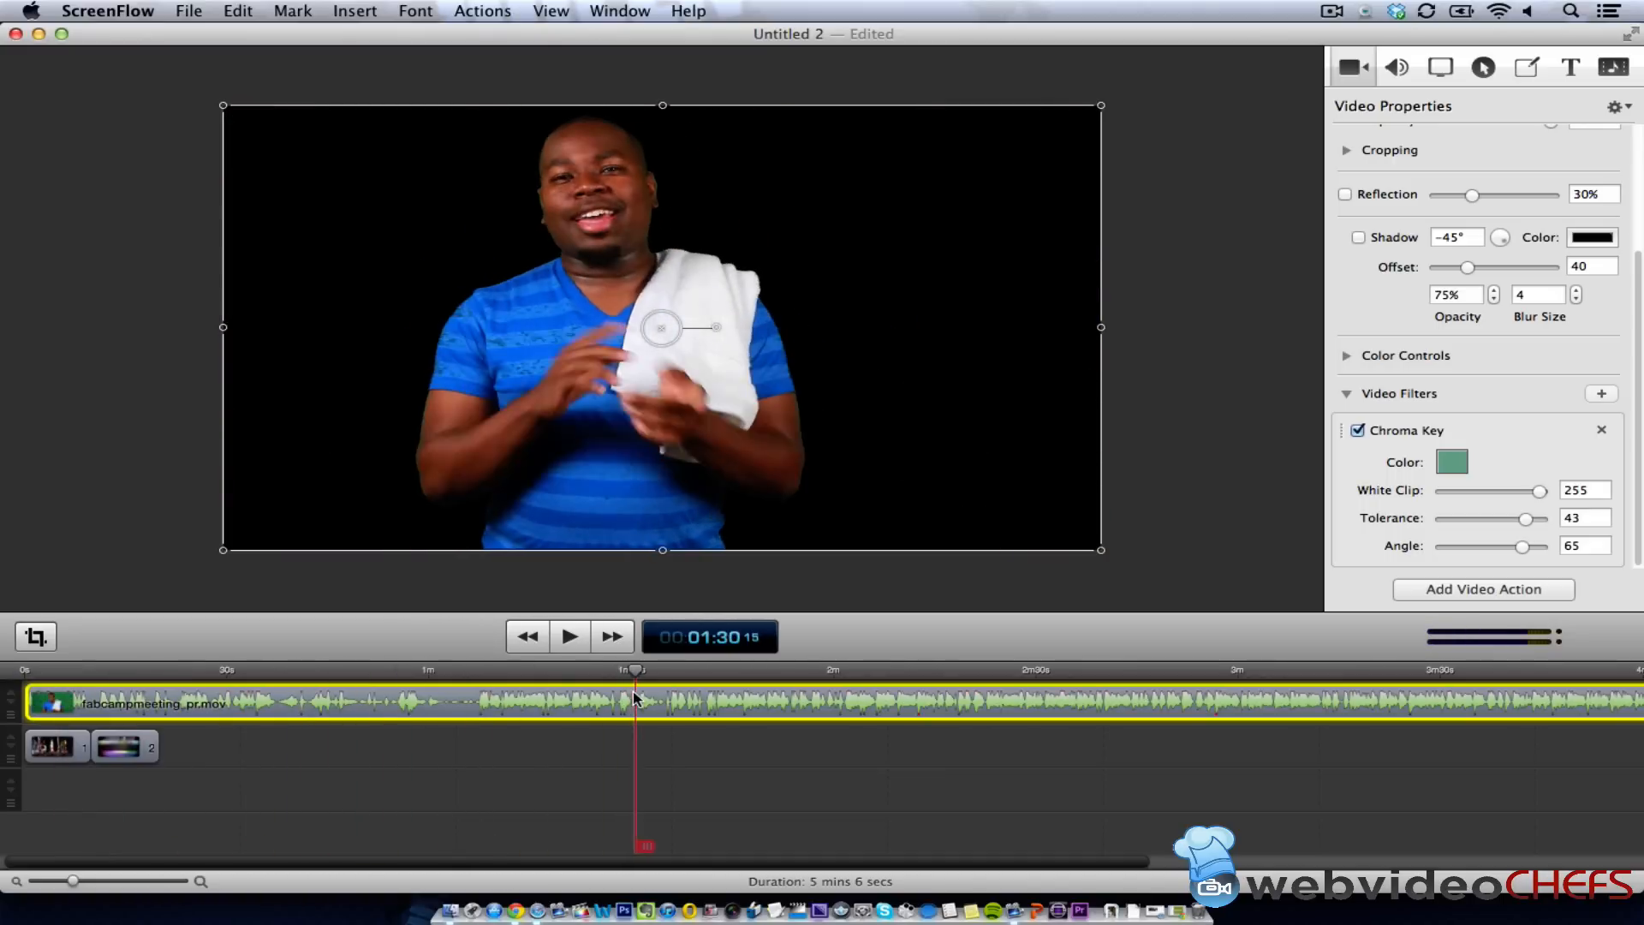
Jump the playhead back to an early moment to preview the keyed clip.
{"action": "left_click", "coordinate": [120, 671]}
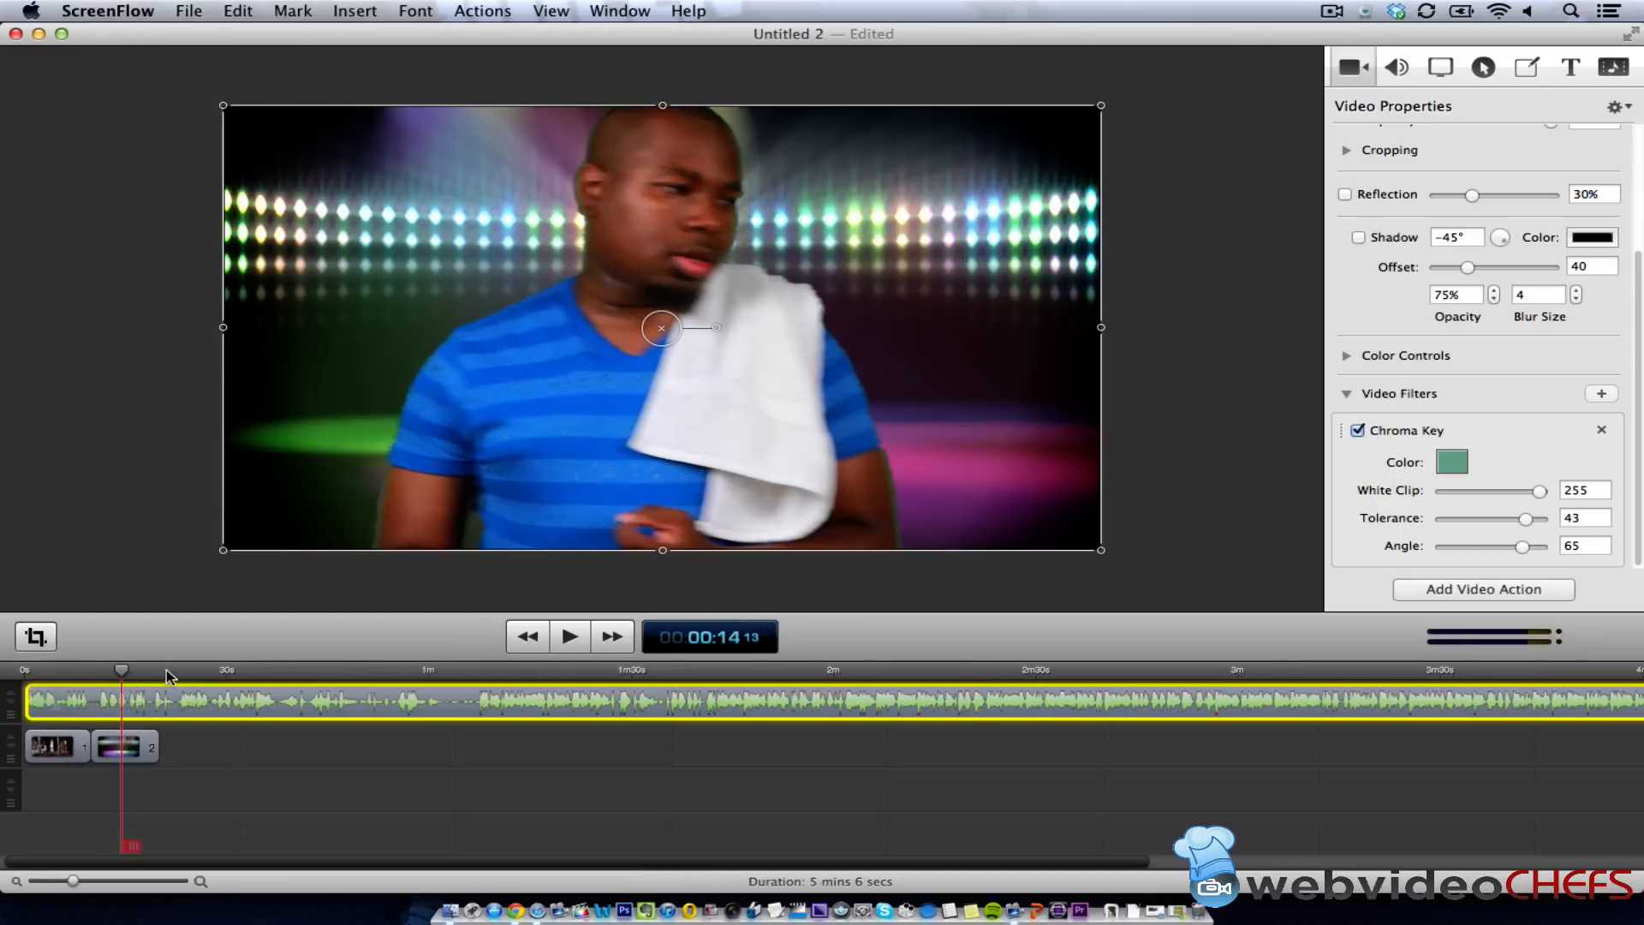